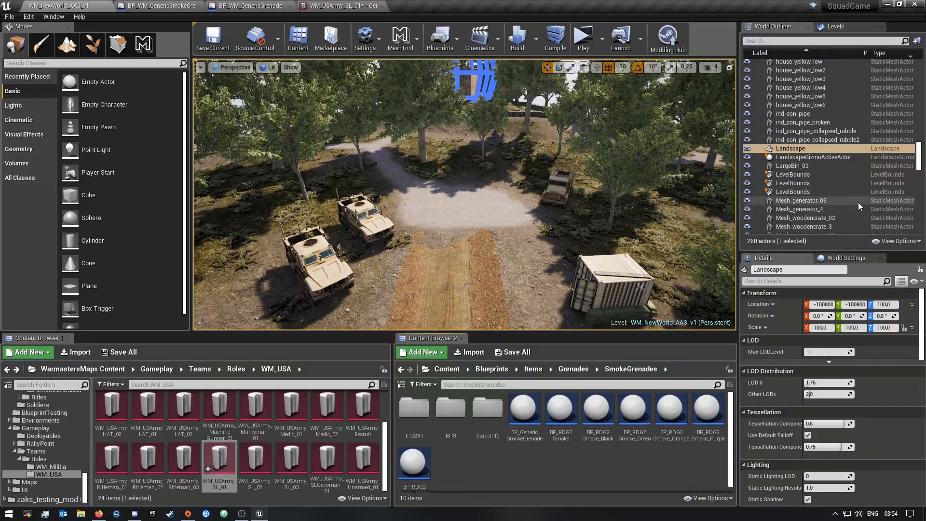
mouse_move(422, 351)
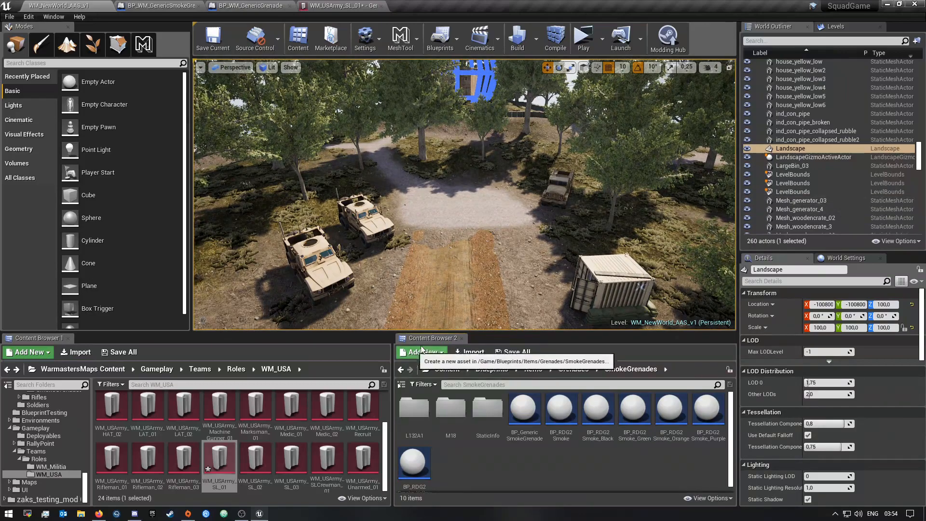
mouse_move(363, 407)
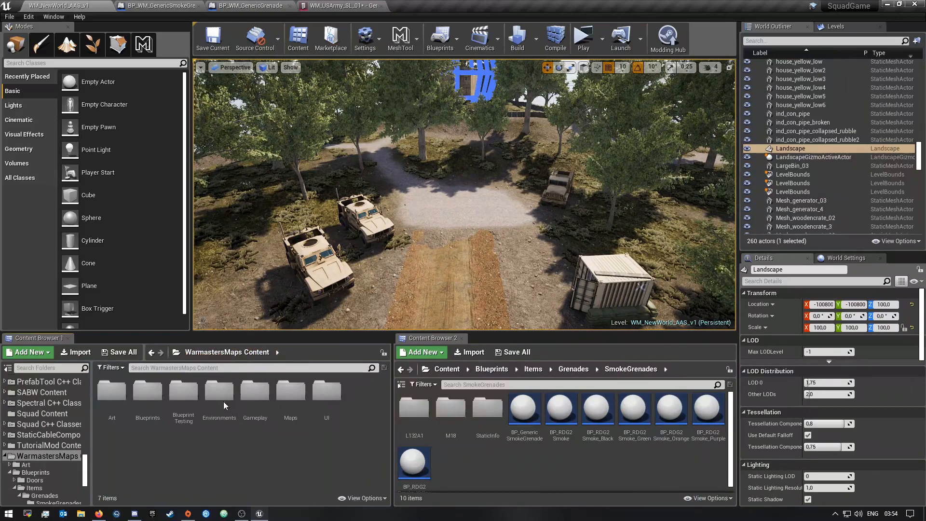
mouse_move(147, 390)
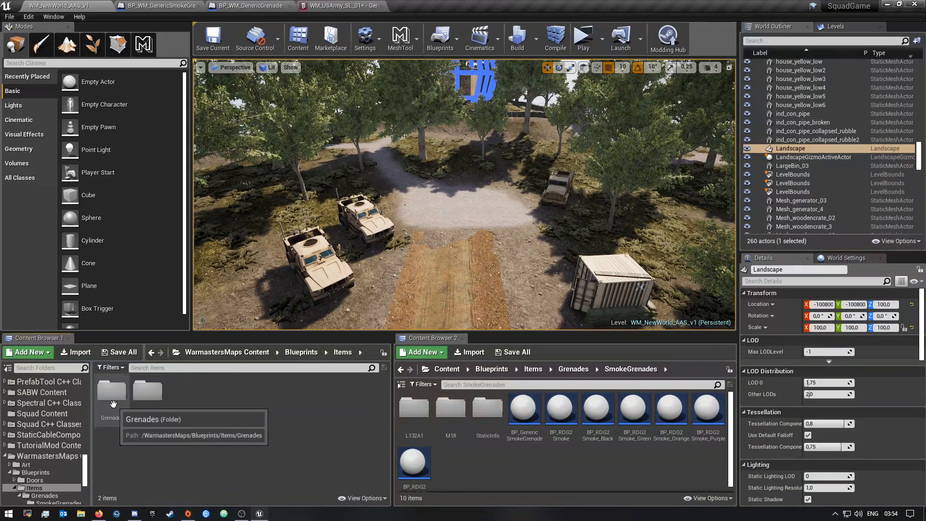
- Browse into the mod's Grenades folder containing the generic grenade blueprint and SmokeGrenades subfolder
click(111, 390)
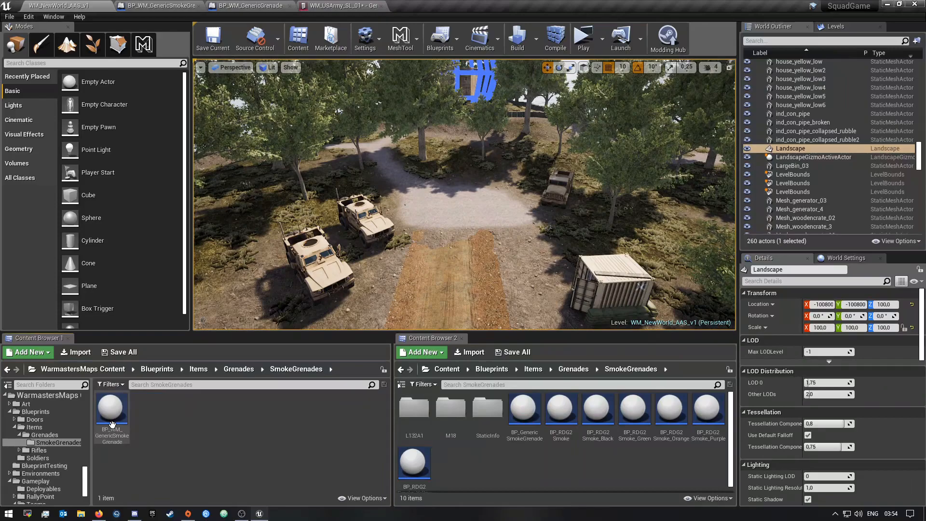
mouse_move(112, 408)
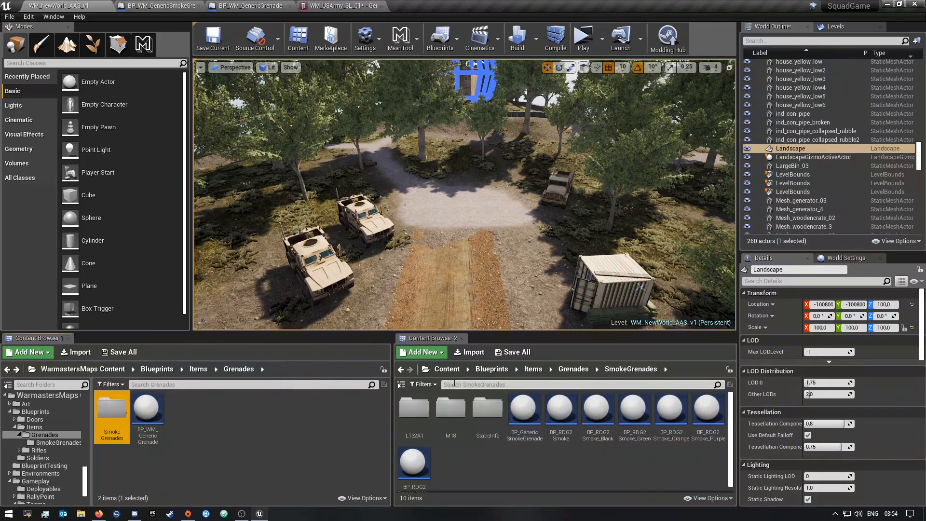
mouse_move(447, 369)
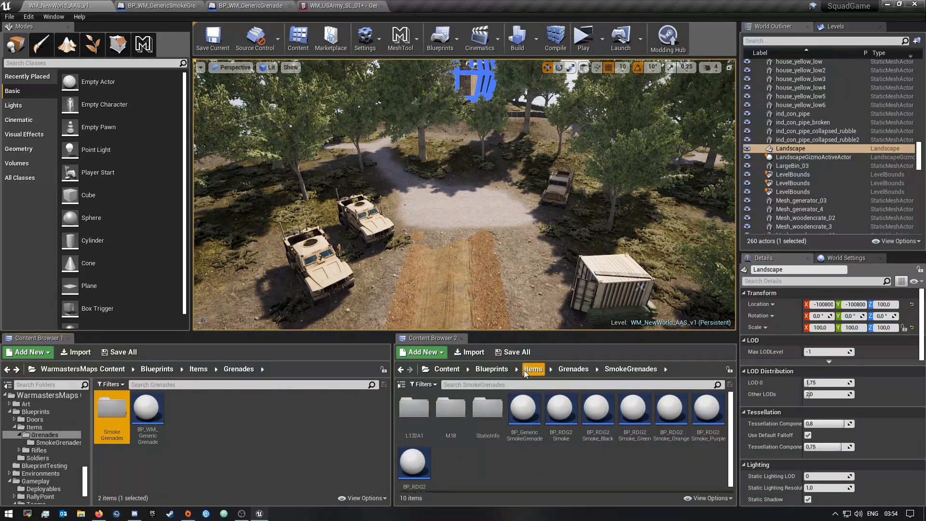
mouse_move(486, 407)
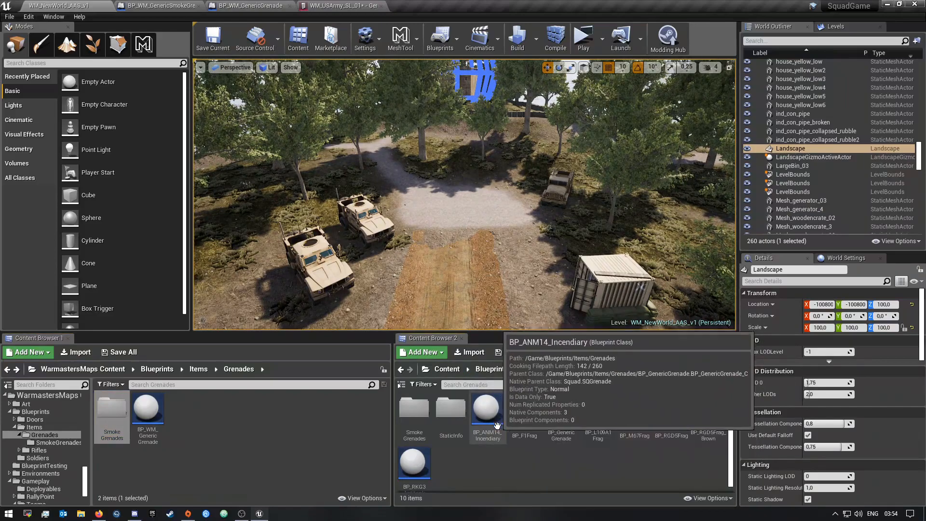
mouse_move(560, 407)
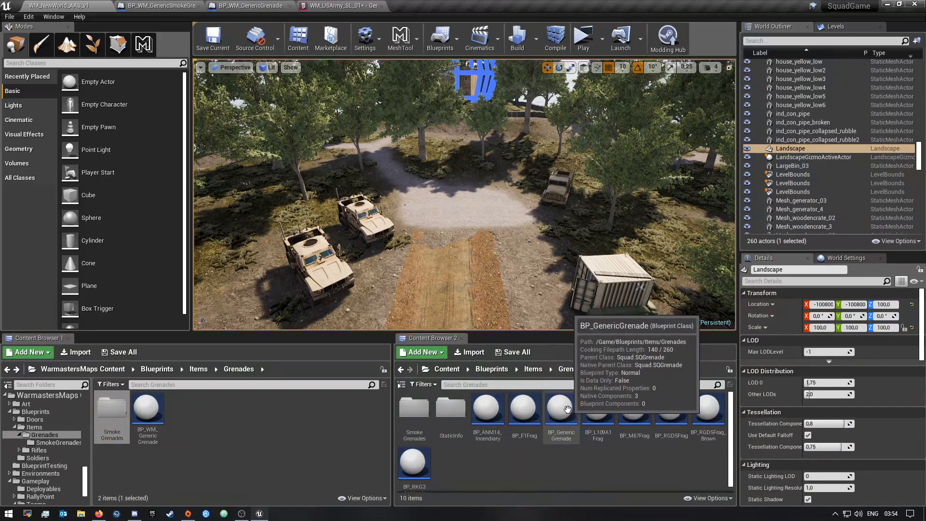
mouse_move(414, 407)
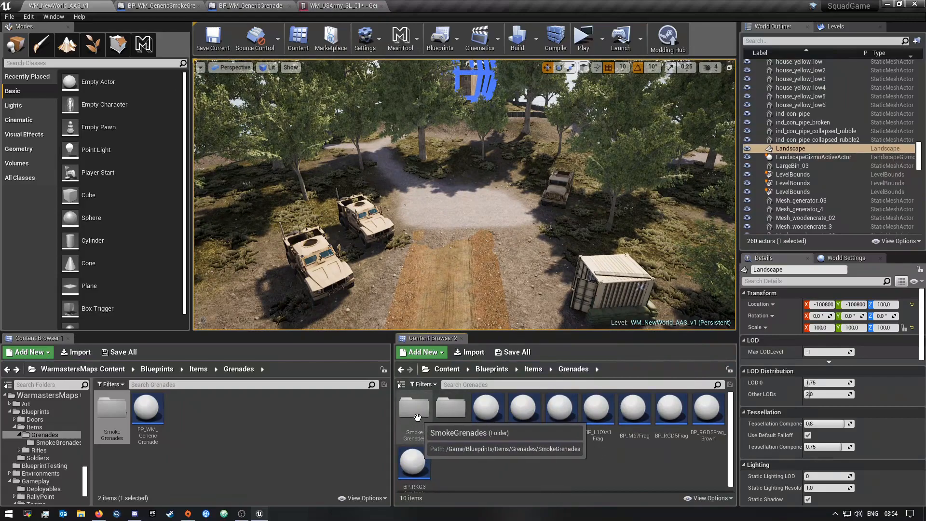
double_click(413, 407)
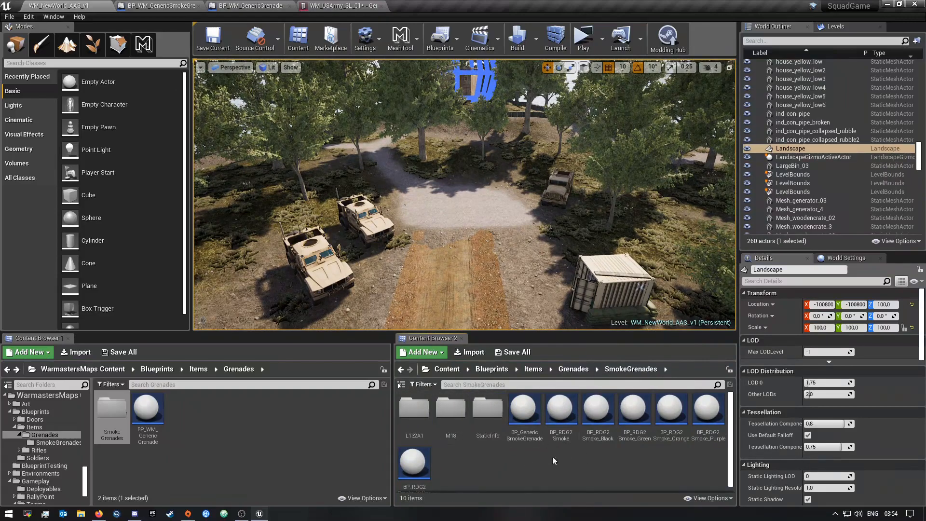
mouse_move(523, 406)
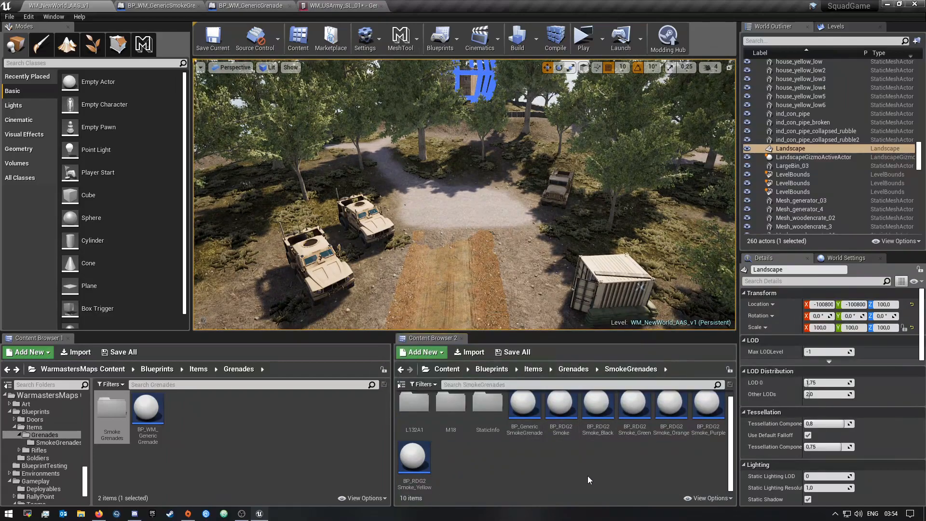
mouse_move(523, 407)
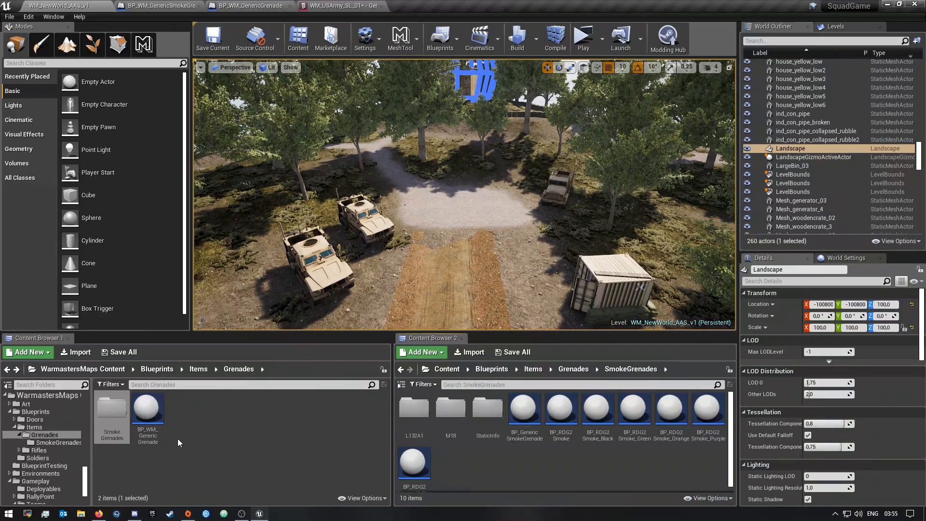
- Review BP_WM_GenericSmokeGrenade's Grenade Config with initial and max ammo of 4
click(159, 6)
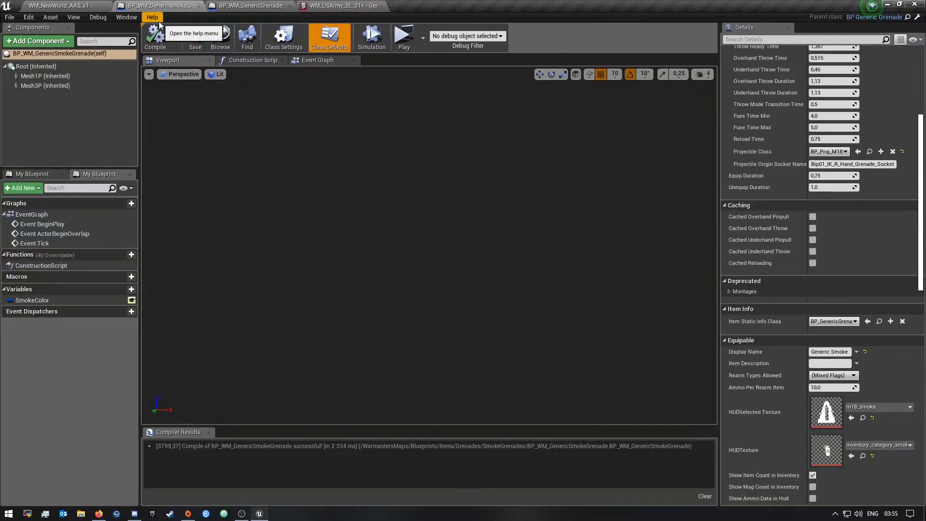
mouse_move(749, 233)
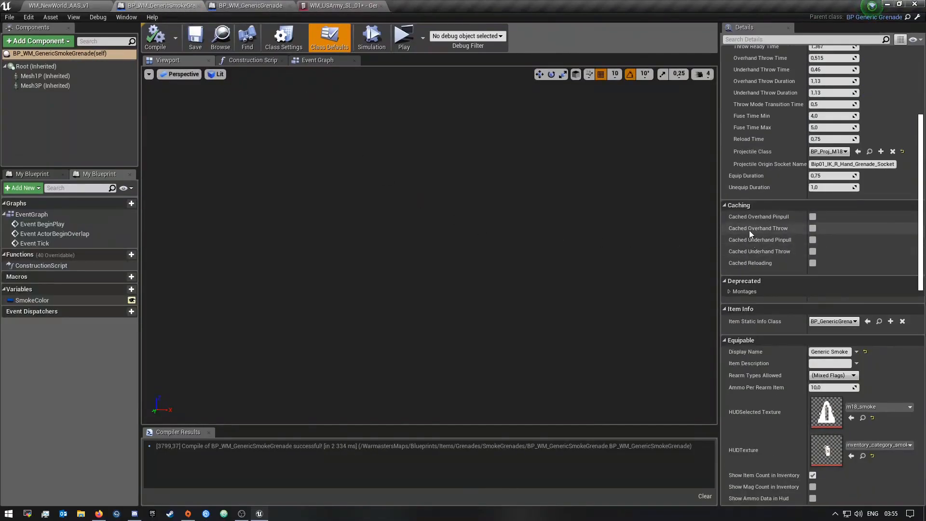
scroll(up, 3)
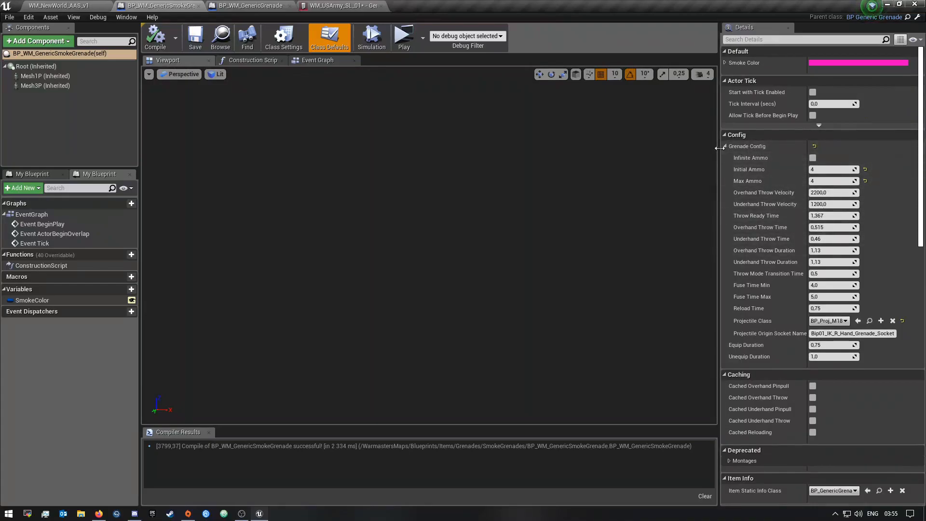
click(725, 145)
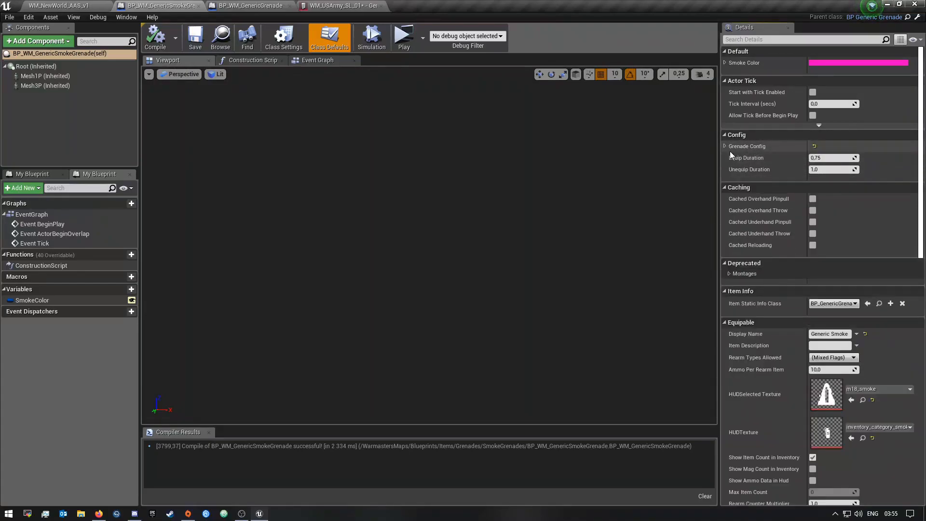
click(724, 145)
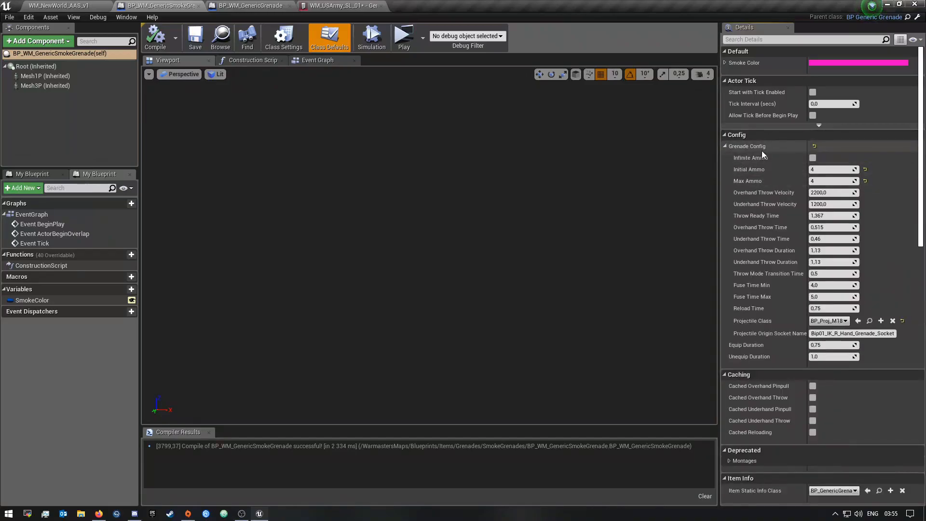
mouse_move(766, 157)
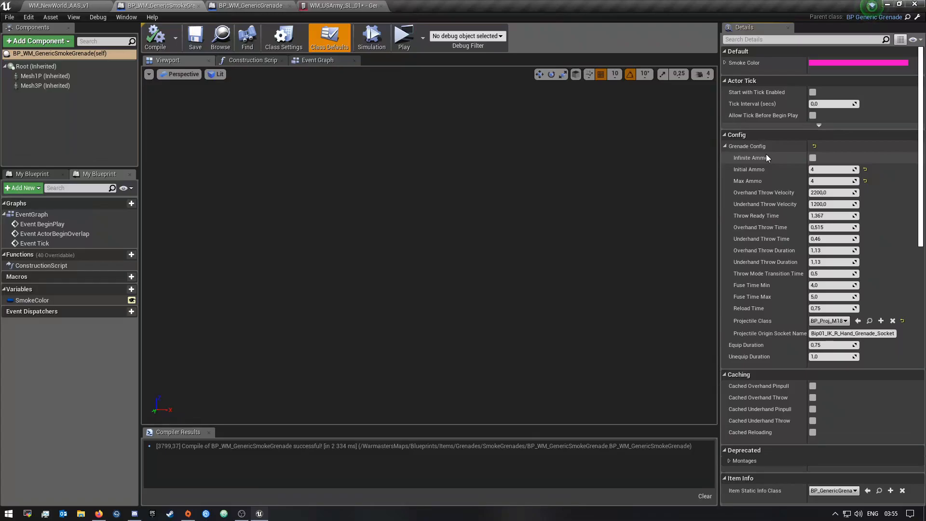
mouse_move(783, 172)
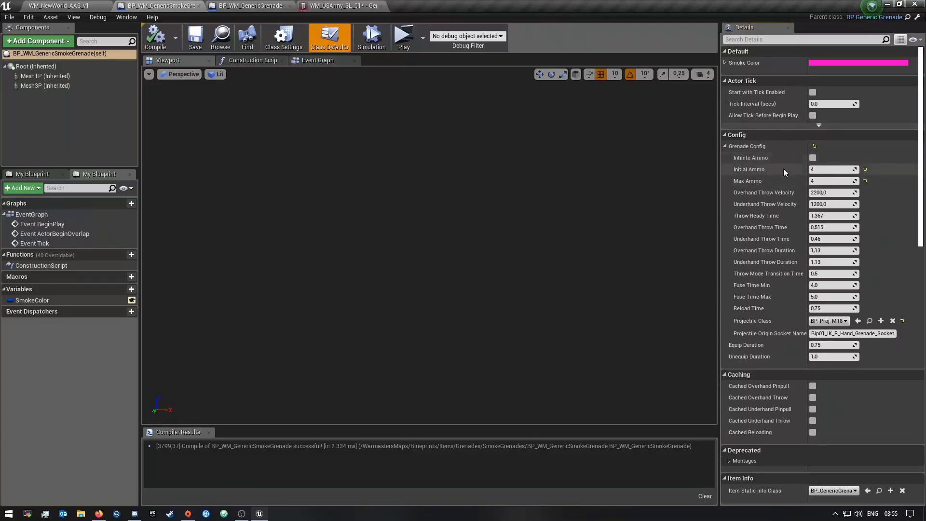
mouse_move(794, 185)
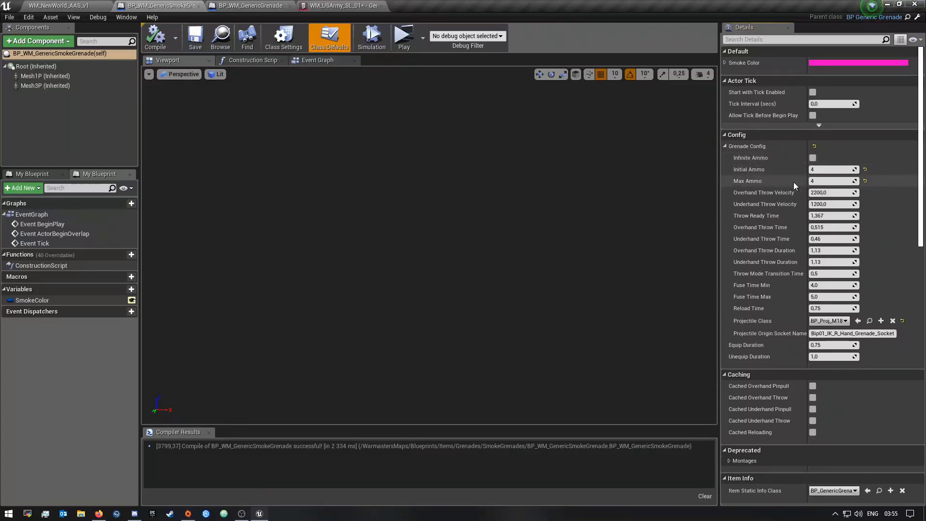
mouse_move(846, 261)
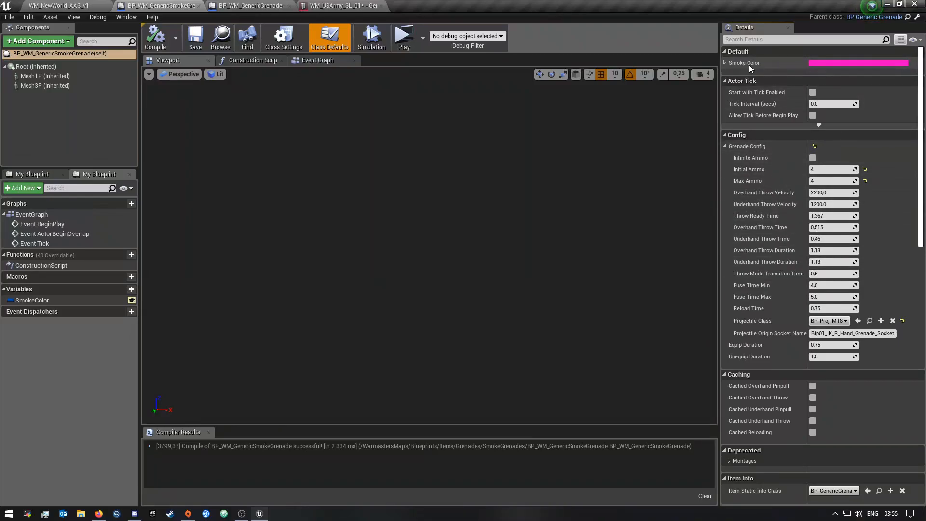
scroll(down, 3)
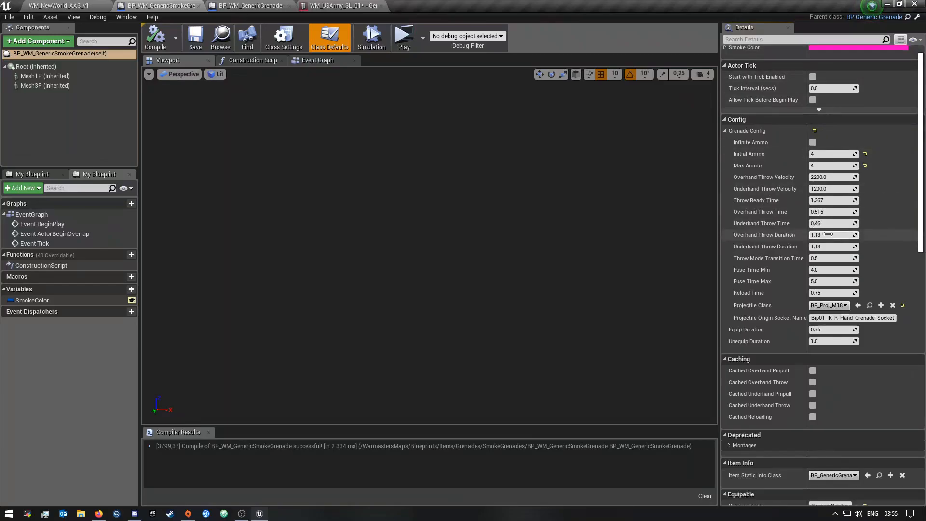
scroll(down, 3)
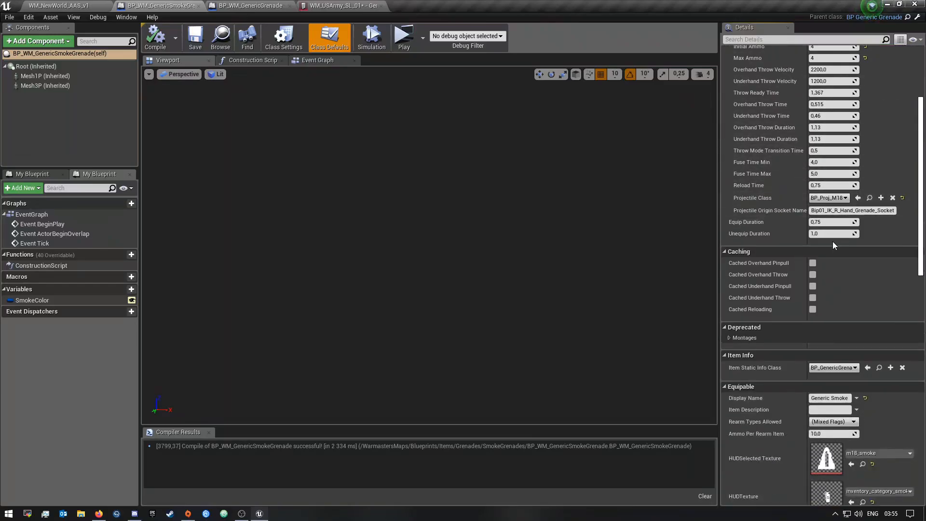
scroll(down, 3)
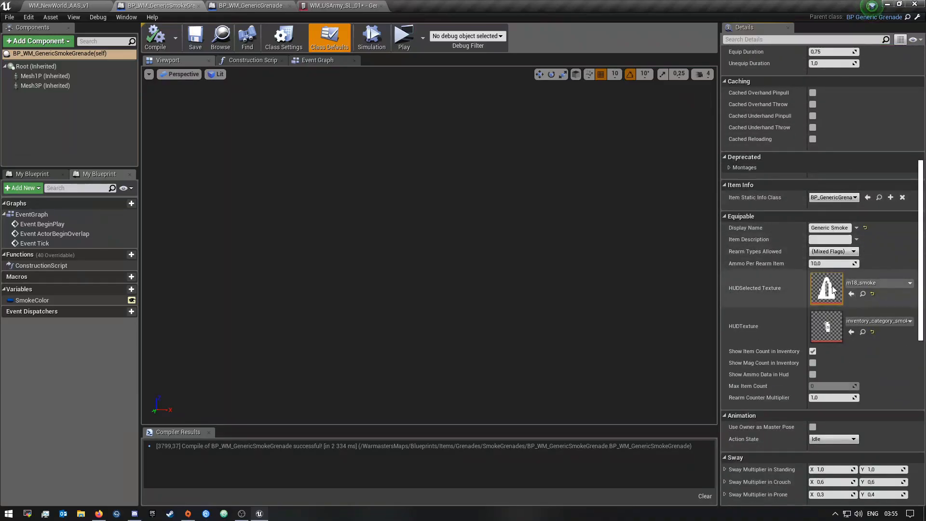
mouse_move(845, 293)
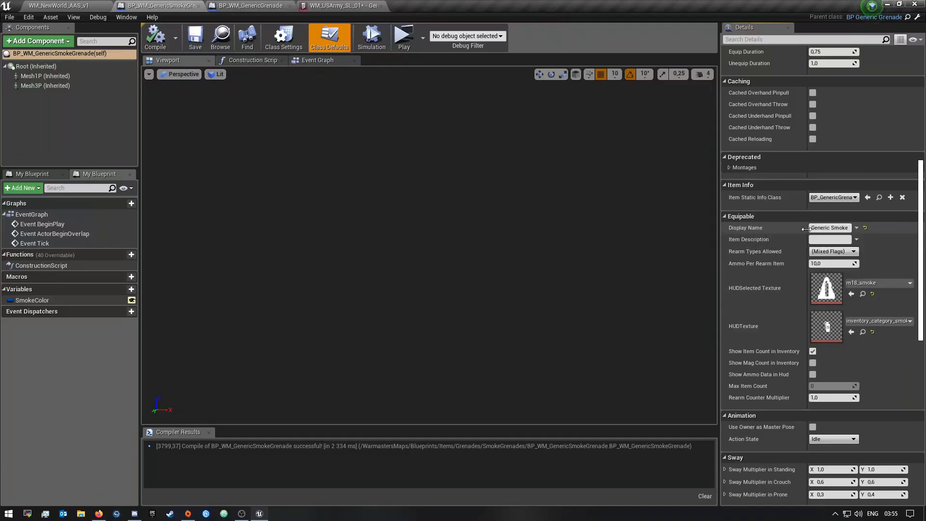
mouse_move(830, 239)
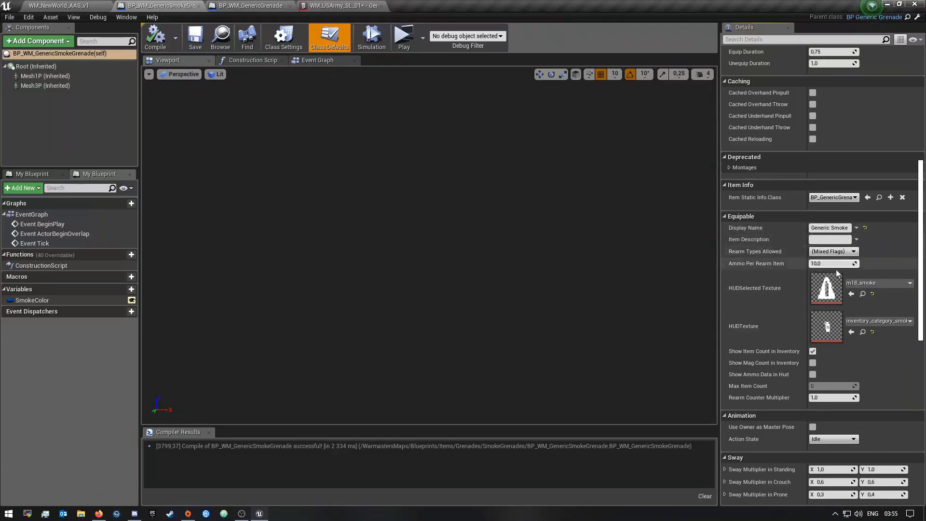
scroll(up, 3)
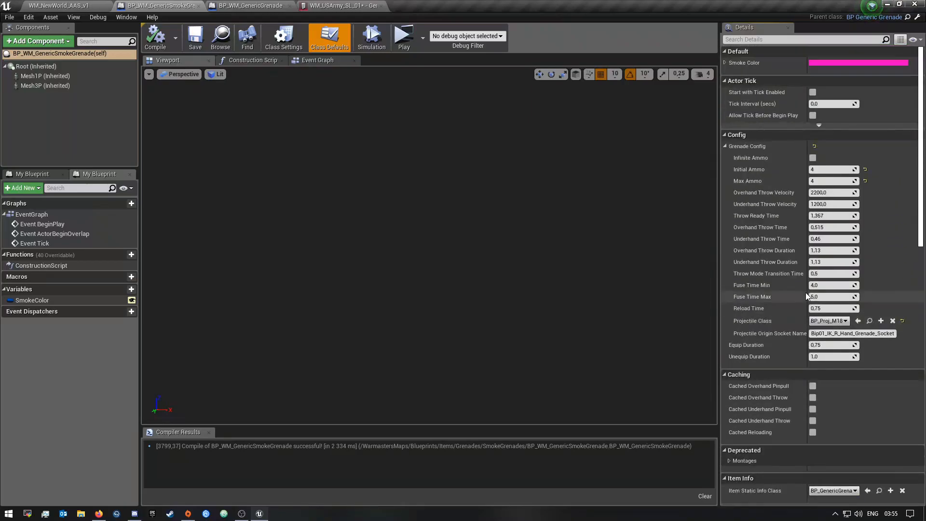
scroll(down, 3)
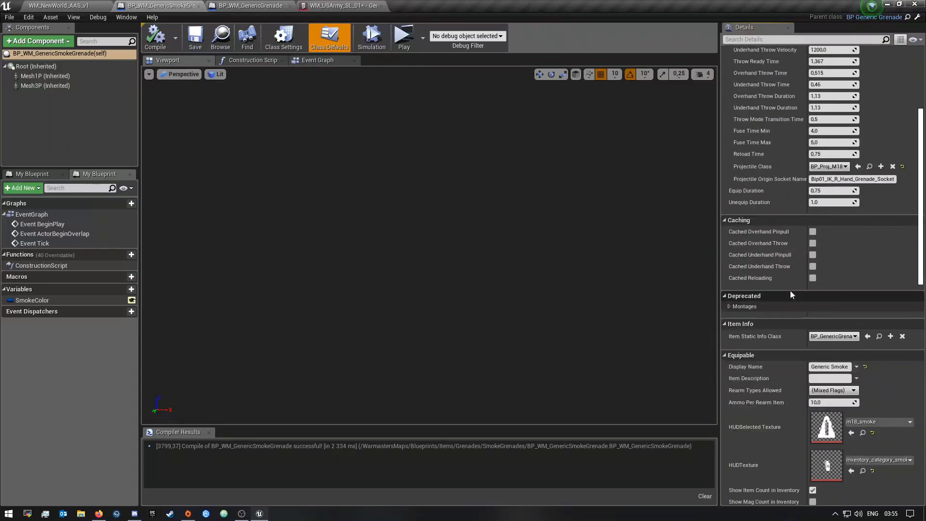
scroll(down, 3)
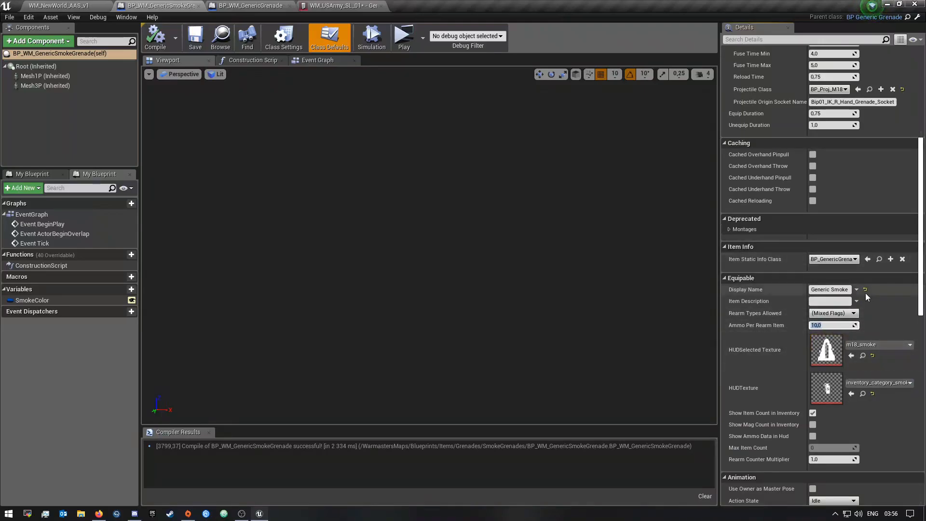
scroll(up, 3)
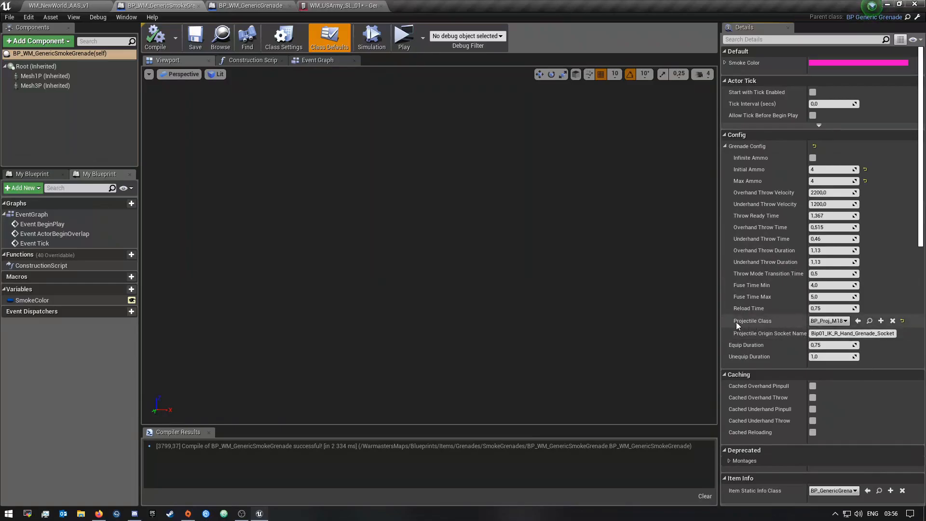
mouse_move(748, 344)
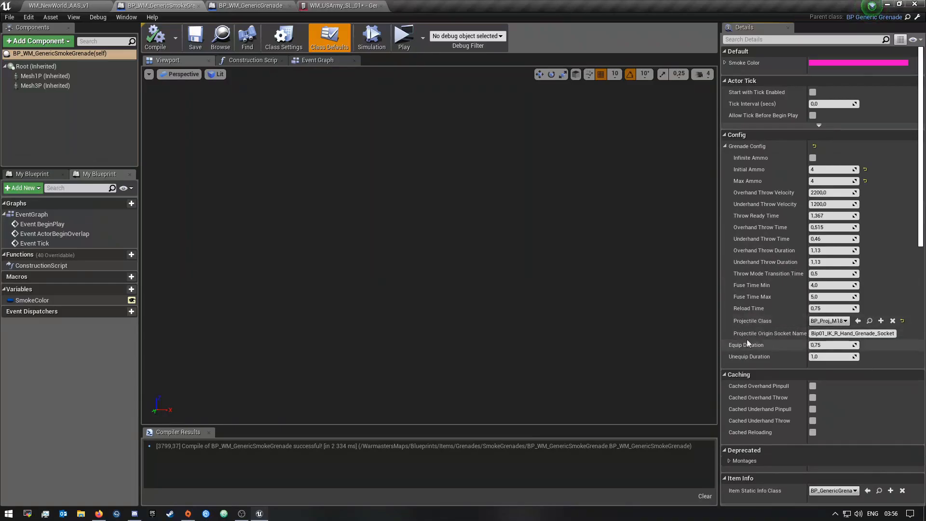
mouse_move(769, 333)
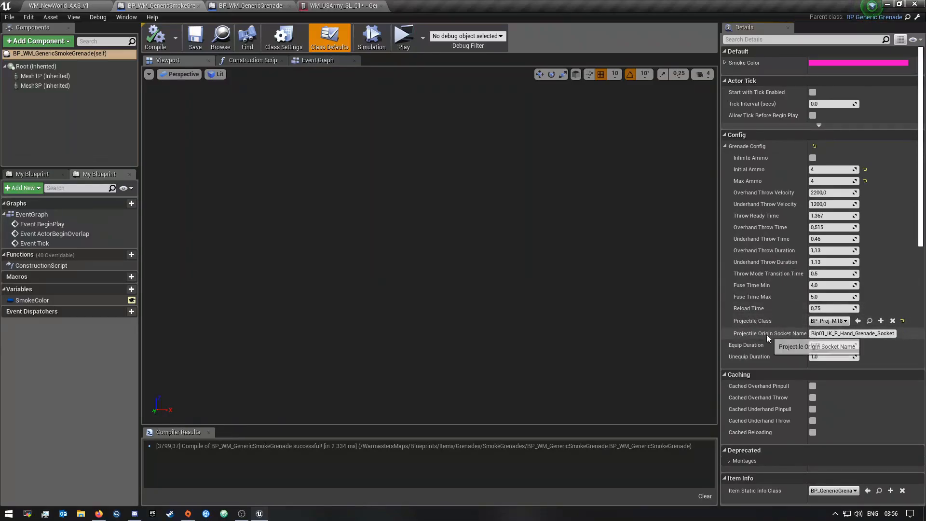
mouse_move(727, 331)
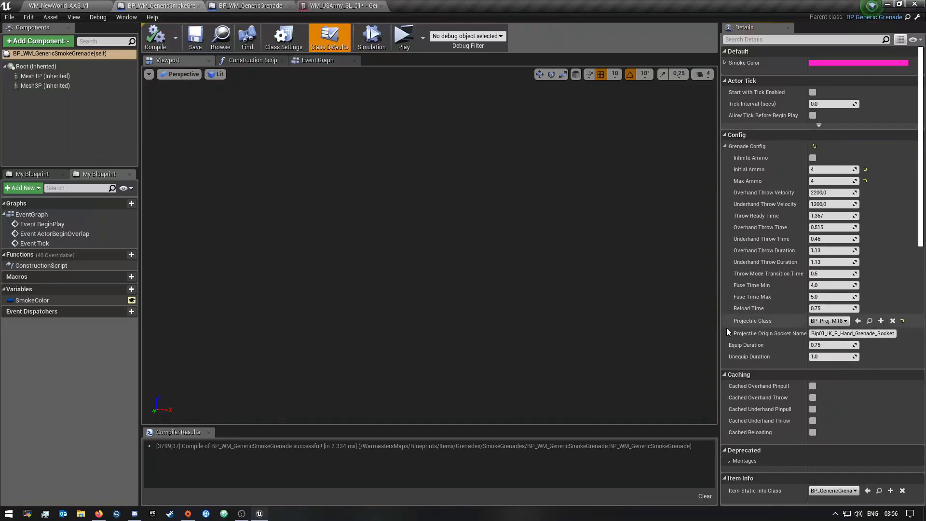
mouse_move(749, 329)
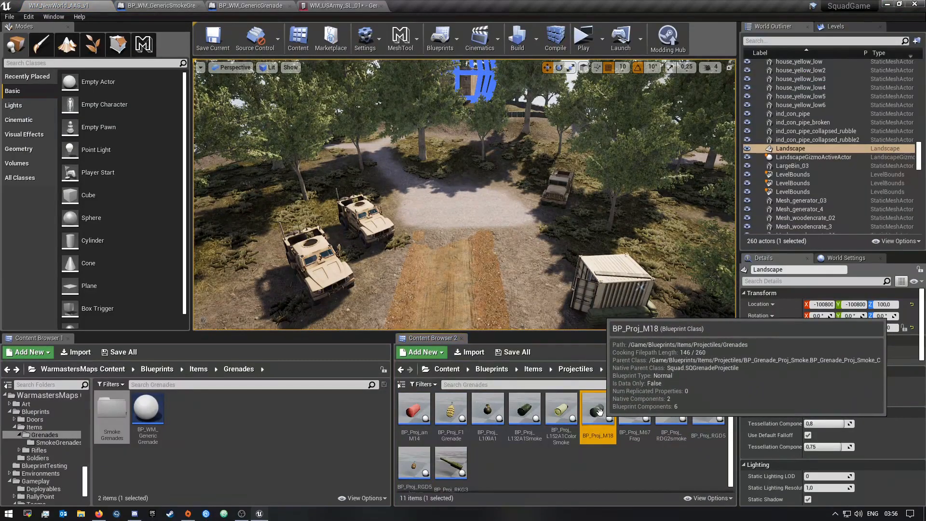
- Review BP_Proj_M18's class defaults, including explosion effects and the 99999 fuse time
double_click(598, 407)
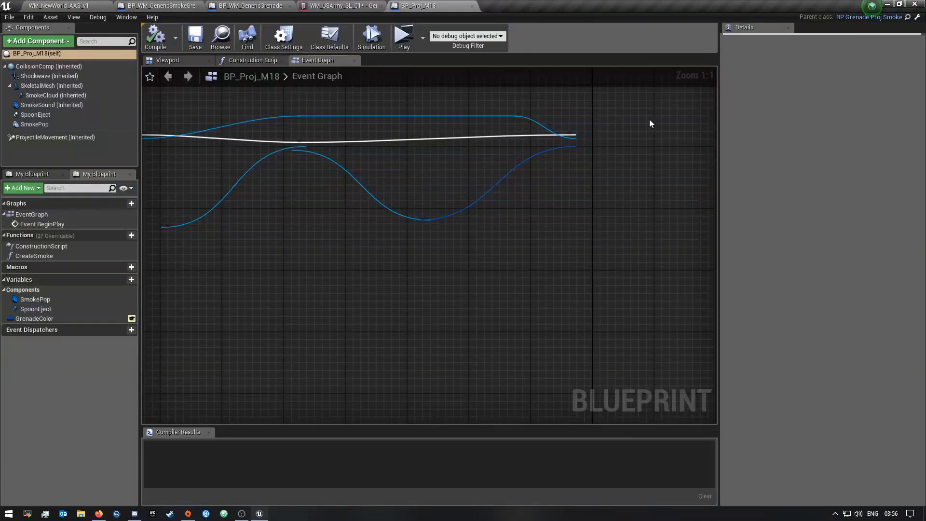
click(329, 36)
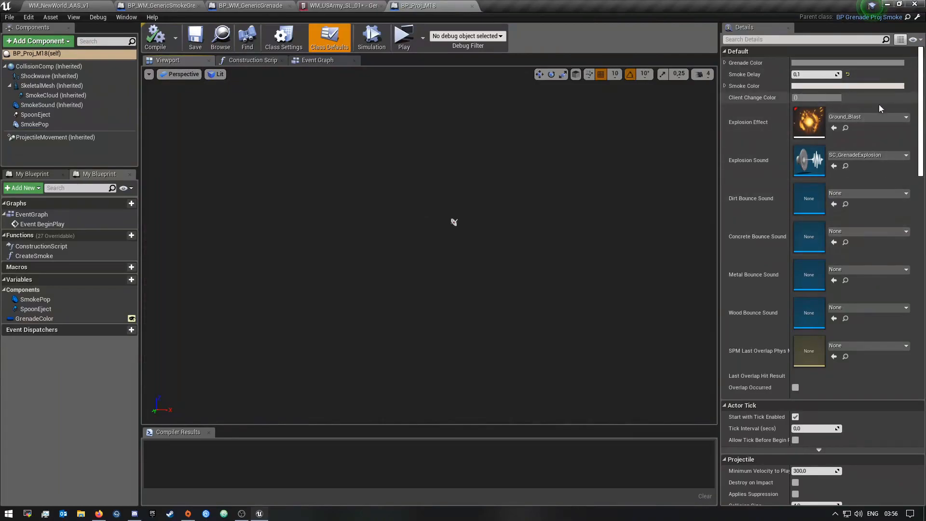
scroll(down, 3)
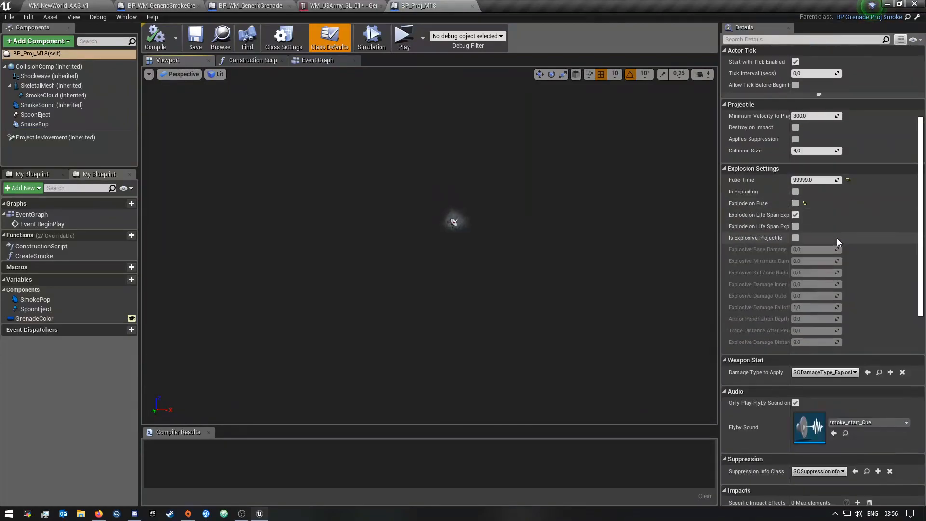
scroll(down, 3)
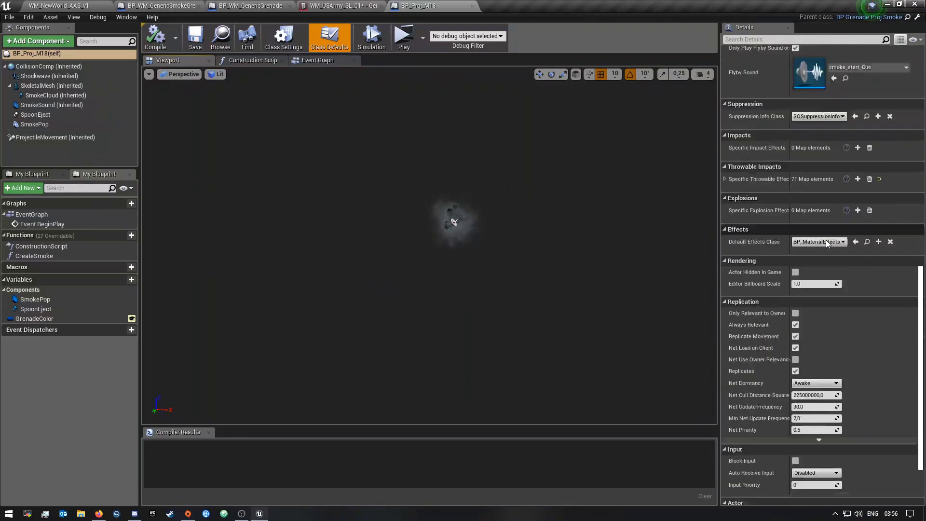
scroll(up, 3)
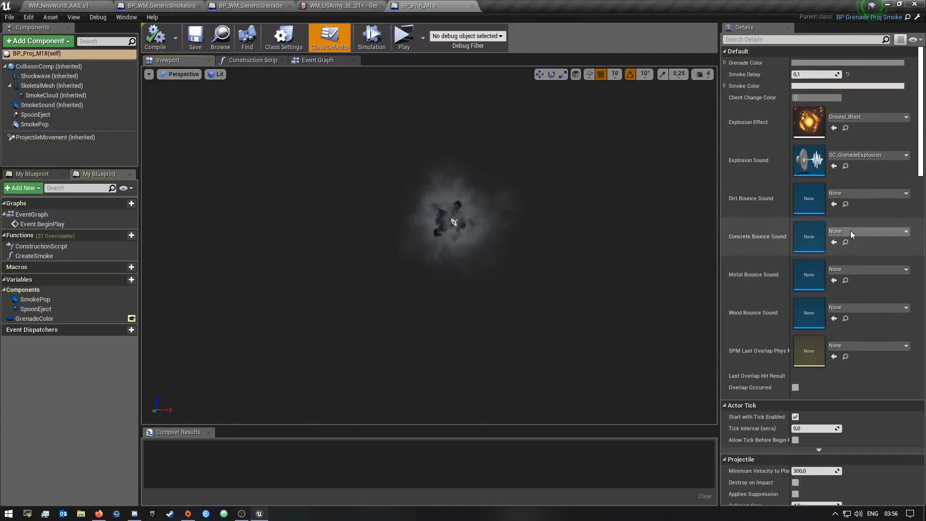
mouse_move(472, 5)
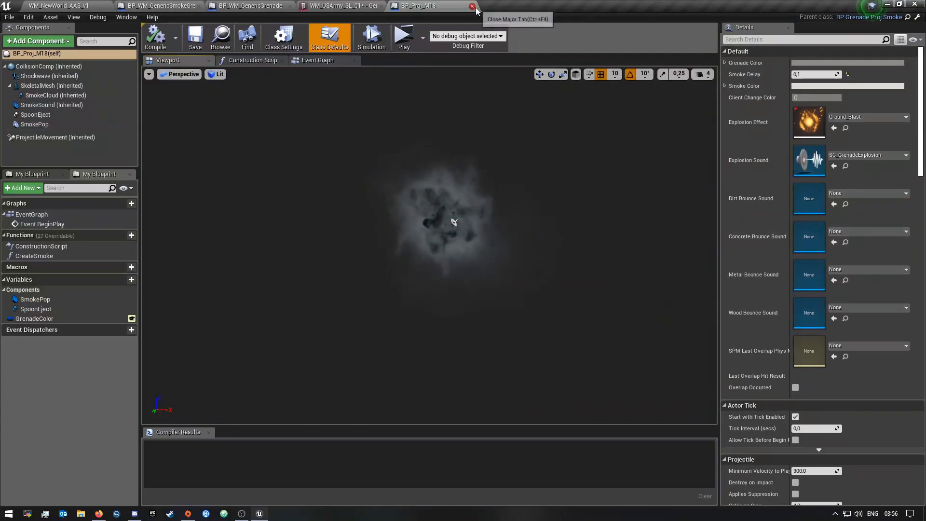
- Close BP_Proj_M18 and return to the generic smoke grenade blueprint's settings
click(471, 6)
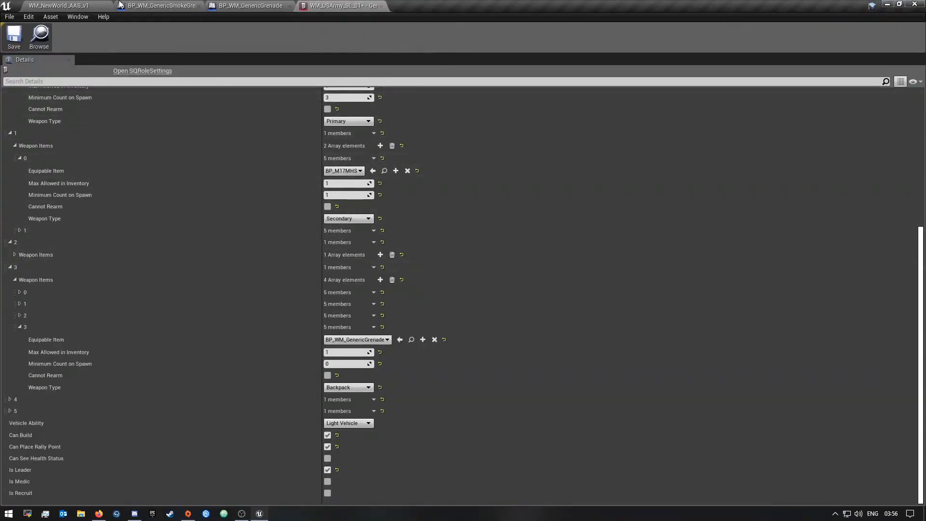
click(159, 6)
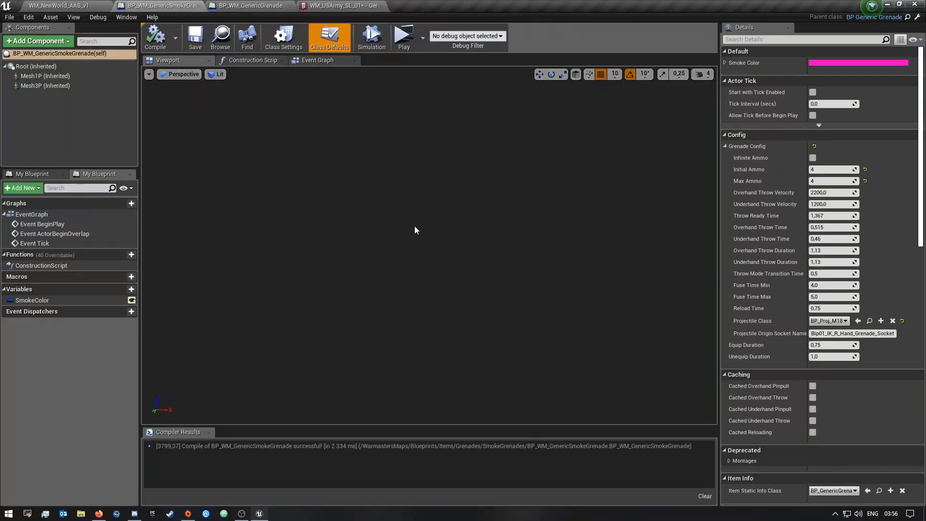
mouse_move(404, 239)
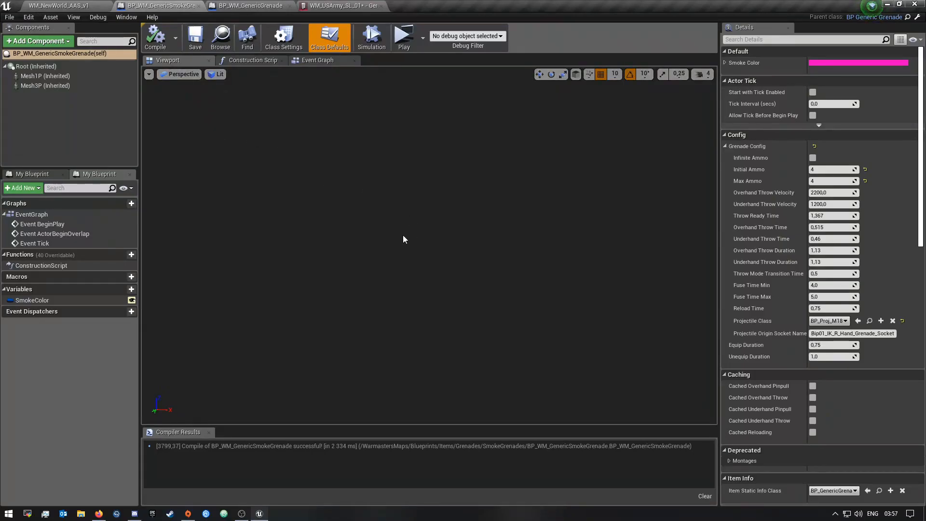
mouse_move(446, 240)
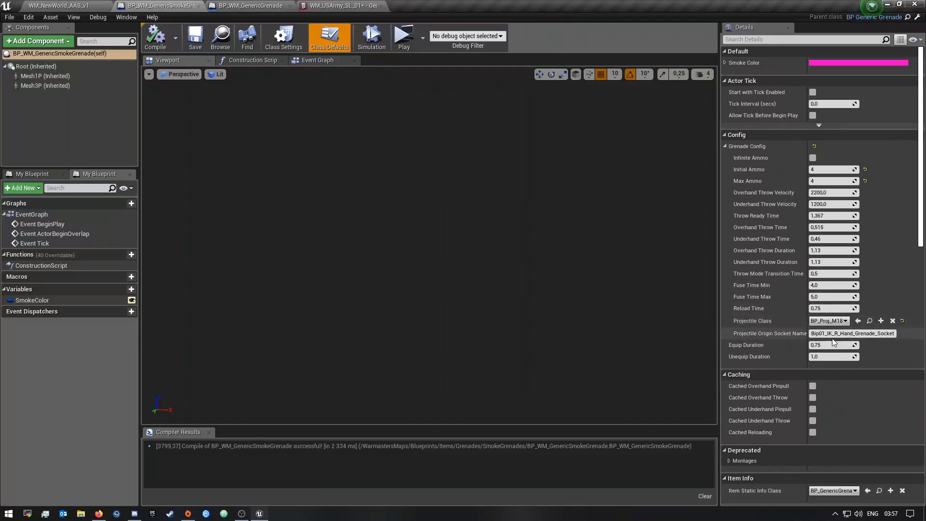
mouse_move(800, 369)
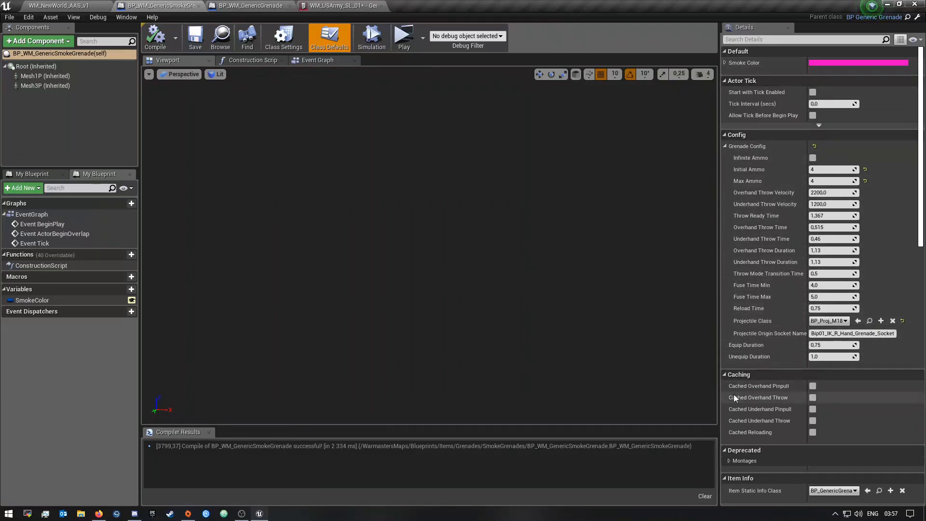
mouse_move(832, 103)
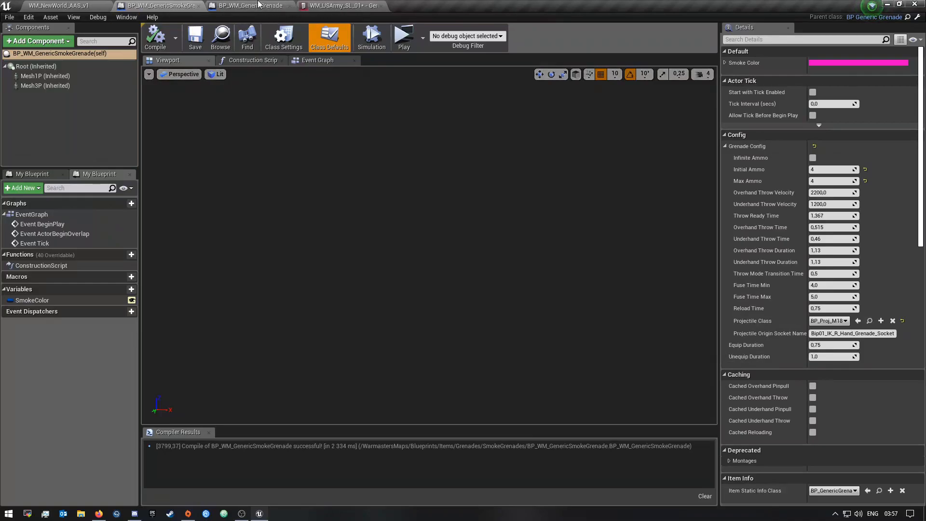
click(248, 6)
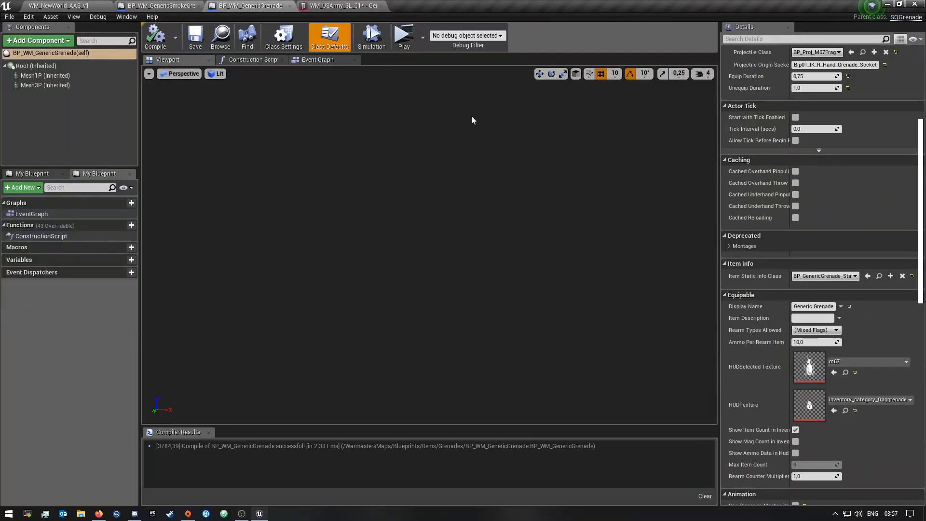
scroll(up, 3)
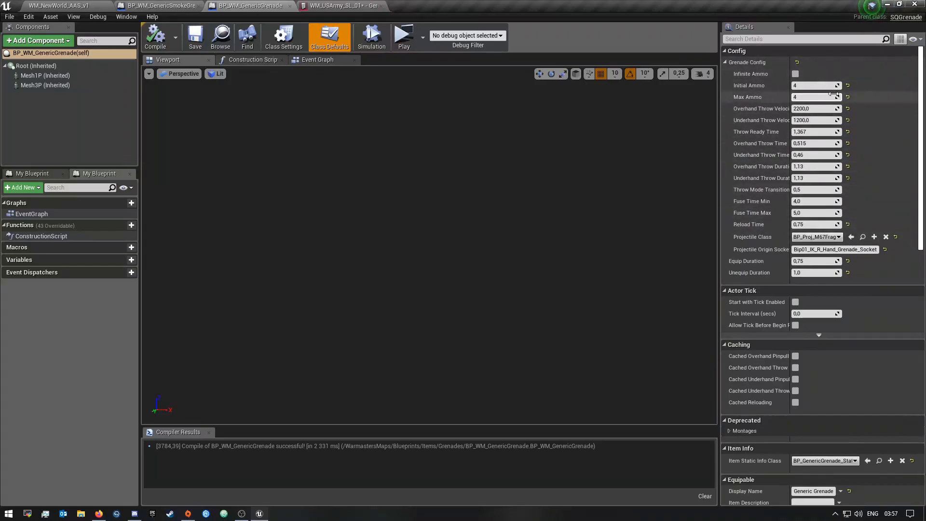
mouse_move(748, 94)
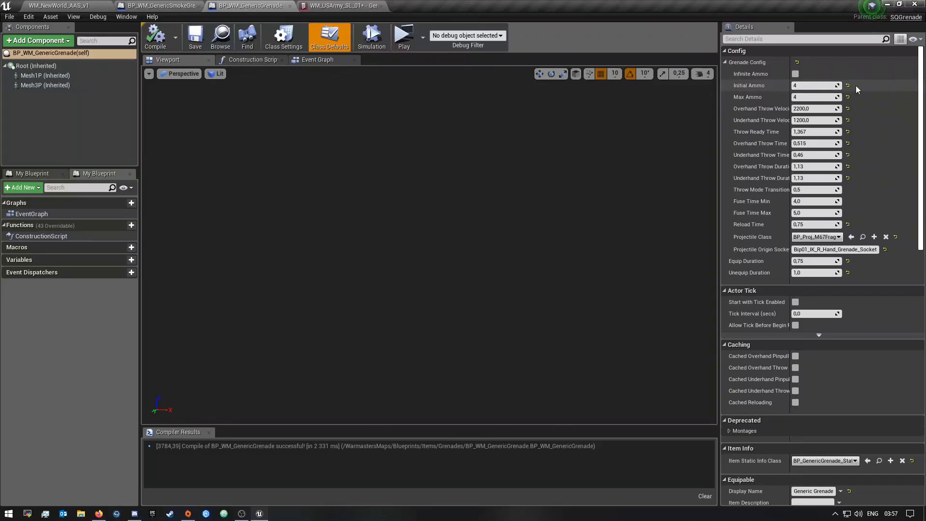
mouse_move(818, 145)
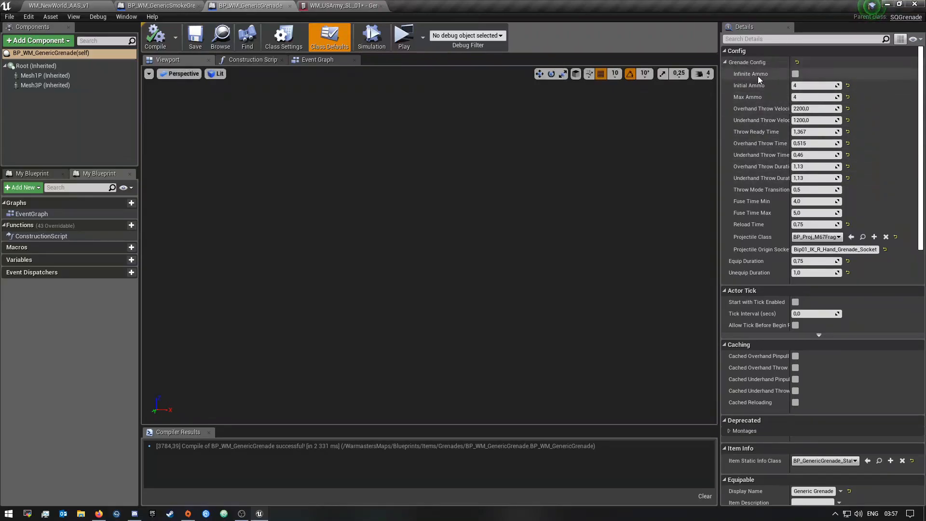
mouse_move(867, 74)
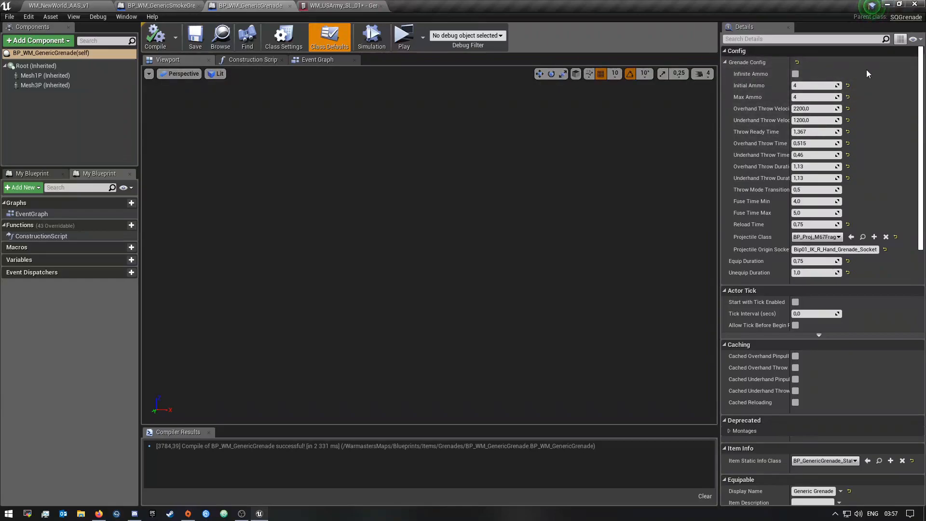
scroll(down, 3)
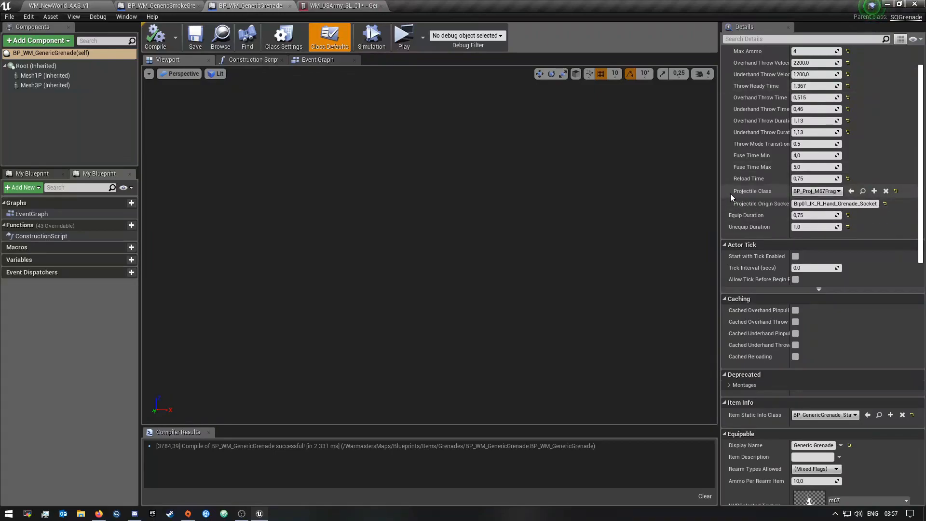
mouse_move(770, 193)
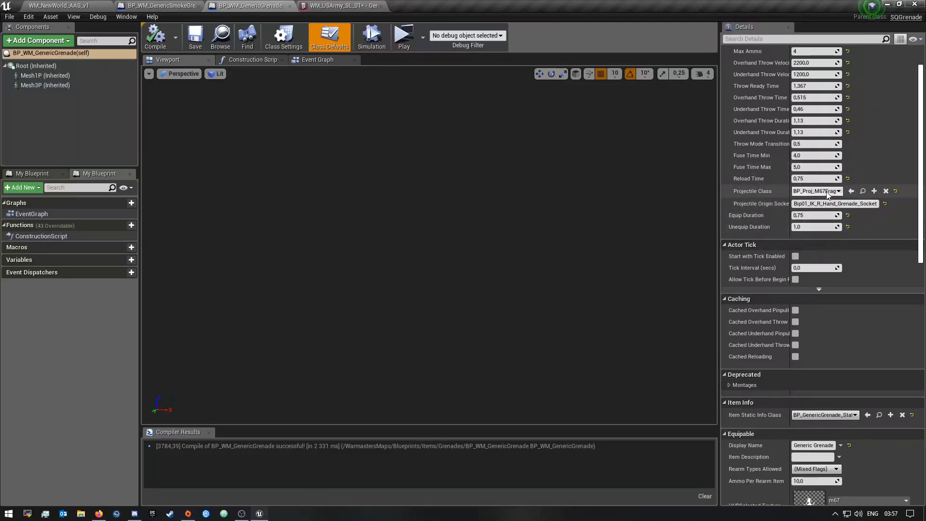
scroll(down, 3)
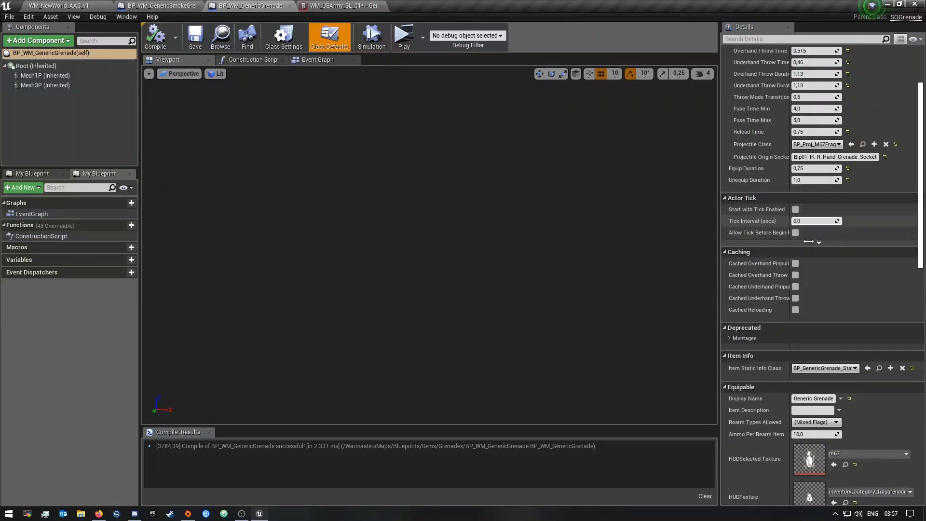
scroll(down, 3)
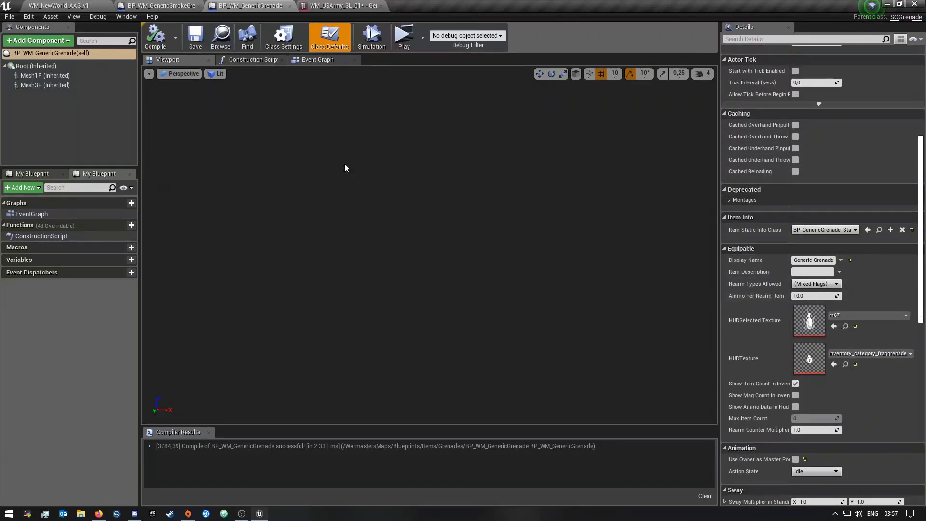
mouse_move(339, 6)
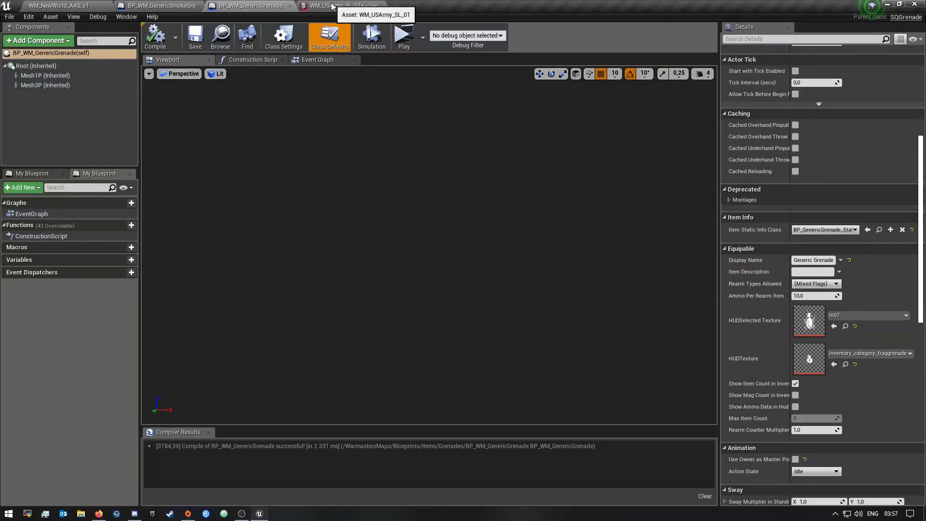
- Keep BP_WM_GenericGrenade as weapon item element 3 in WM_USArmy_SL_01 and review its inventory count
click(340, 6)
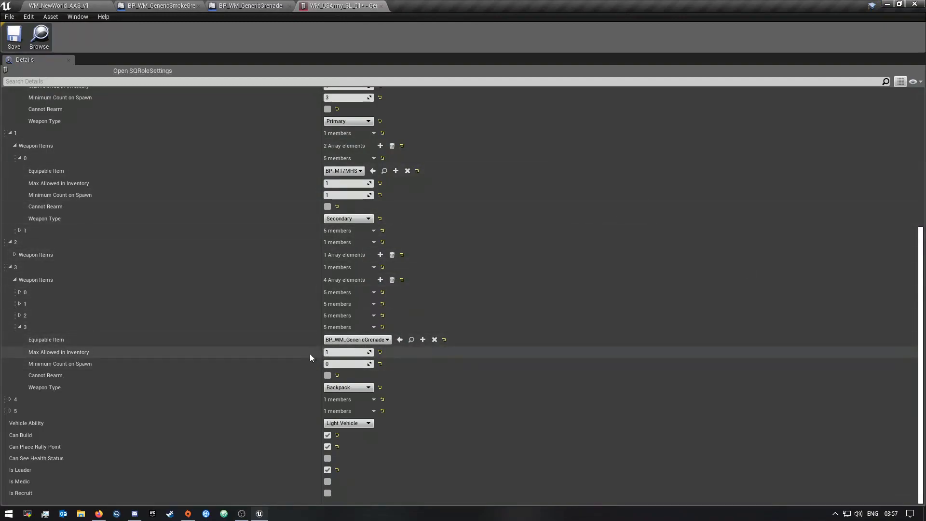
mouse_move(36, 291)
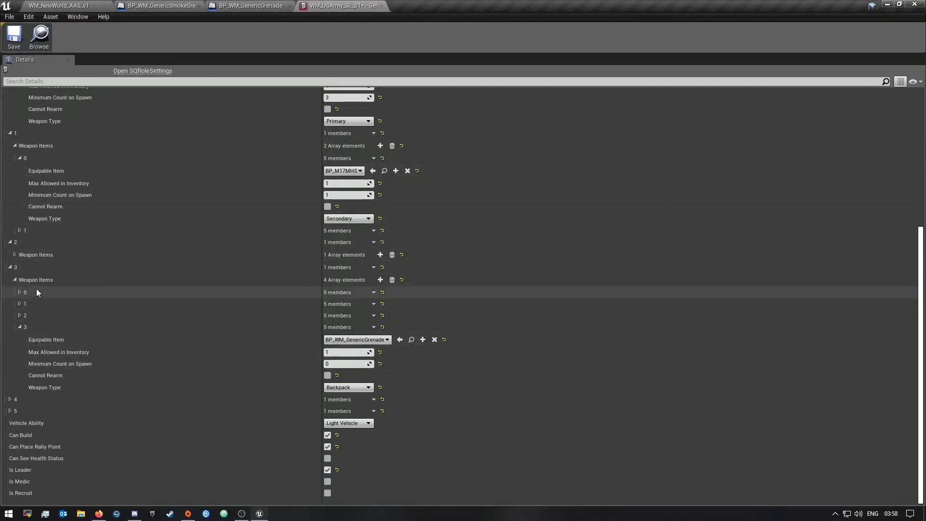
mouse_move(168, 295)
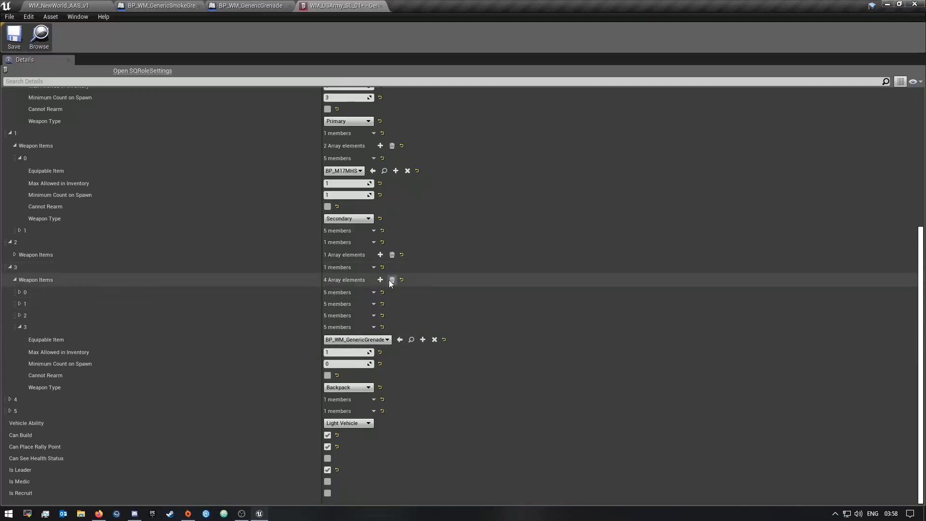
mouse_move(380, 280)
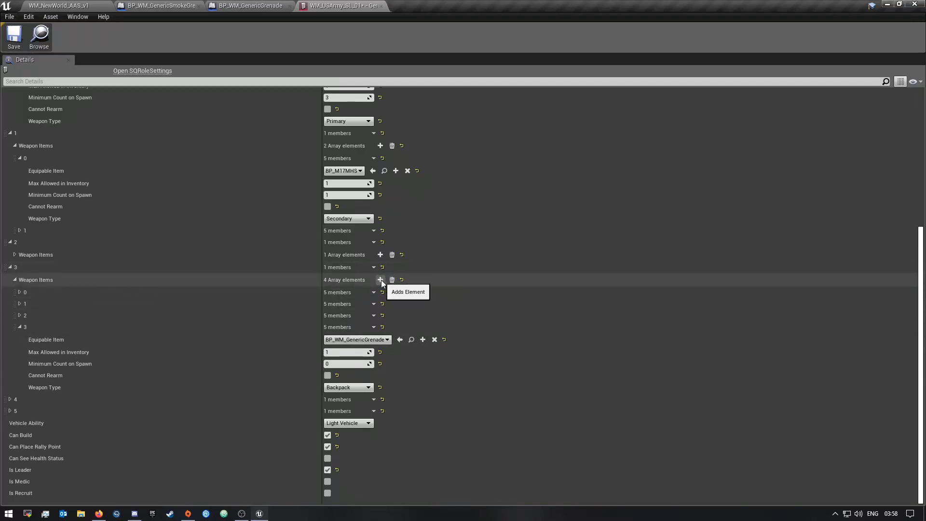
mouse_move(54, 329)
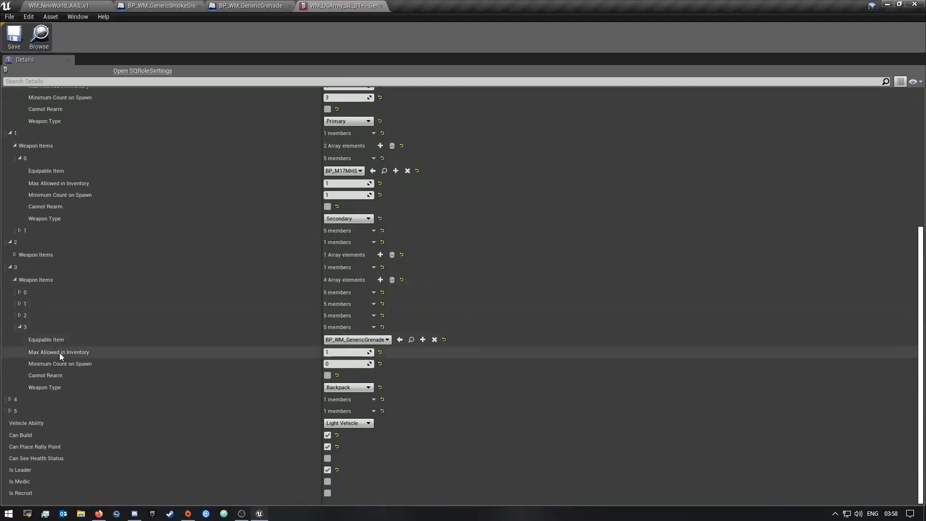
mouse_move(46, 340)
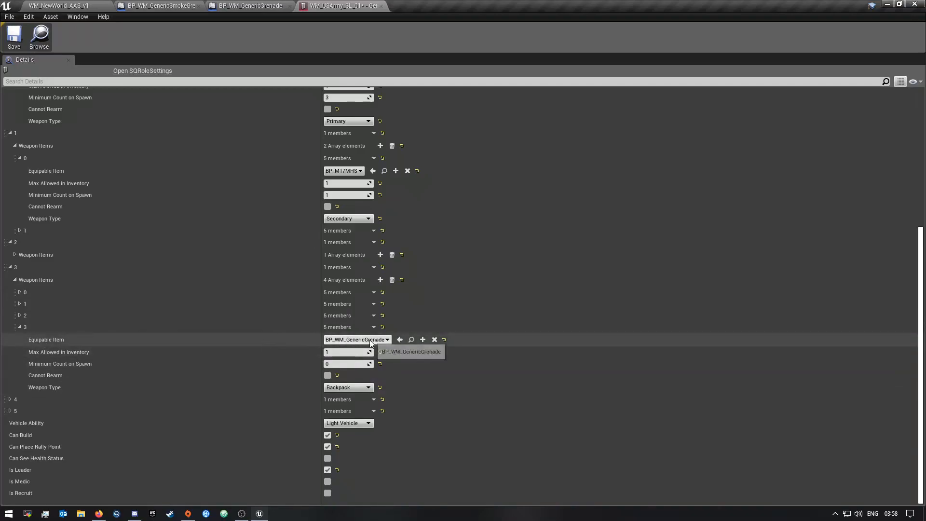
click(357, 338)
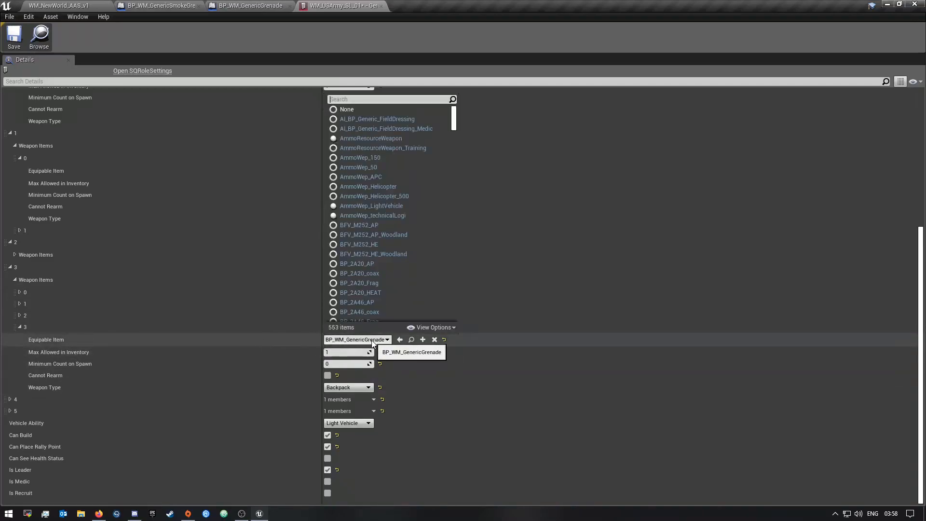
text(WM)
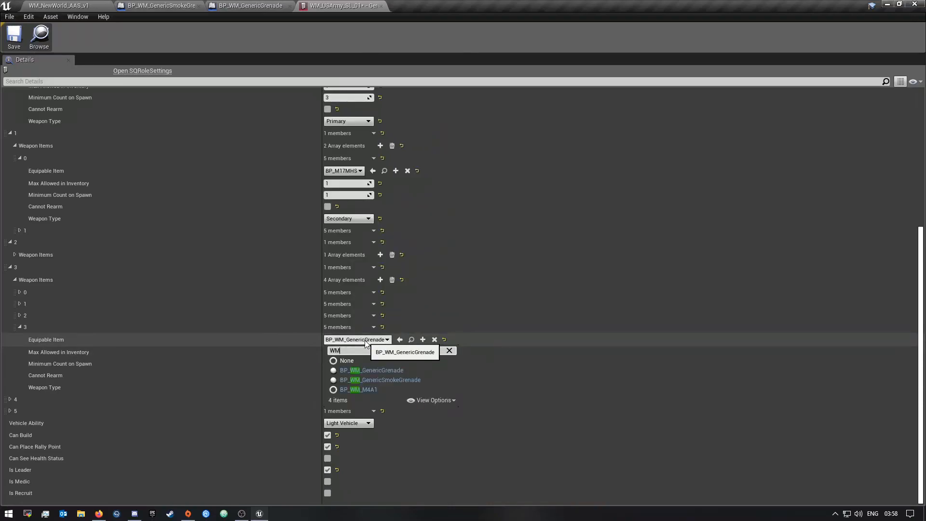
mouse_move(382, 371)
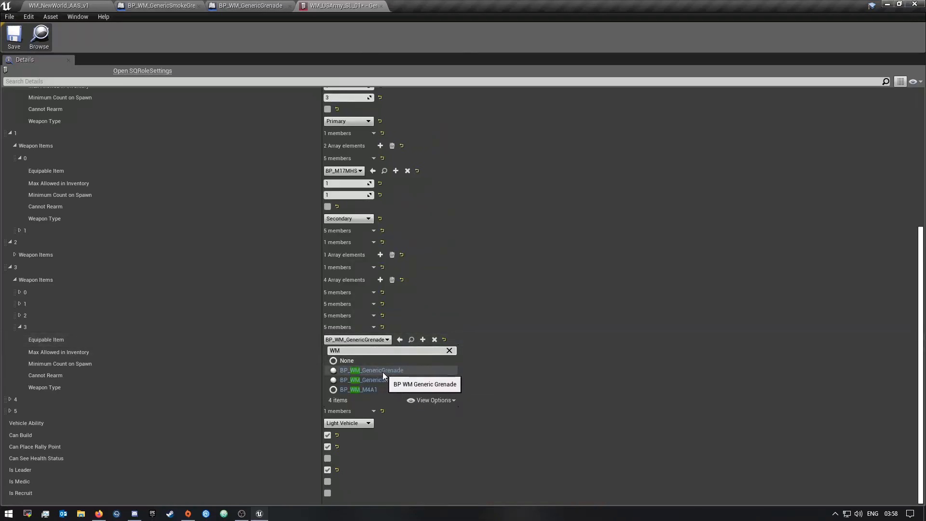
click(371, 370)
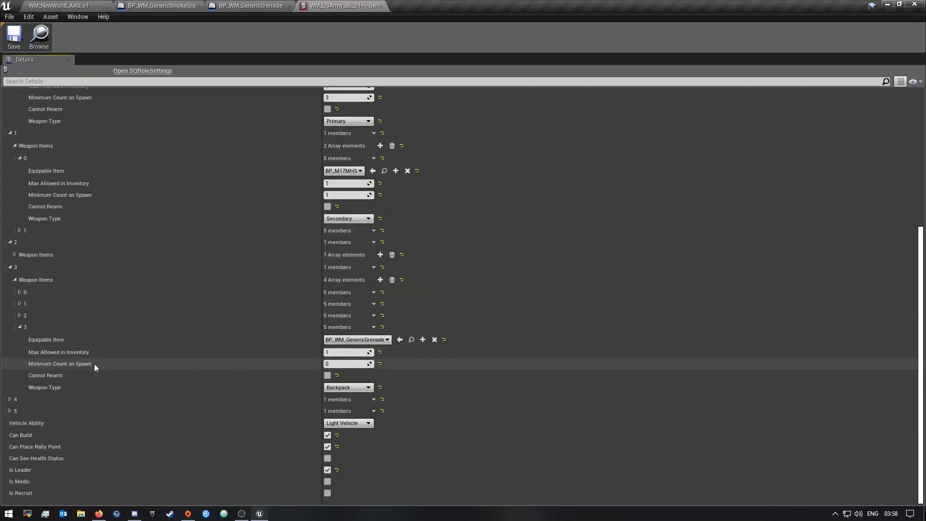
mouse_move(78, 364)
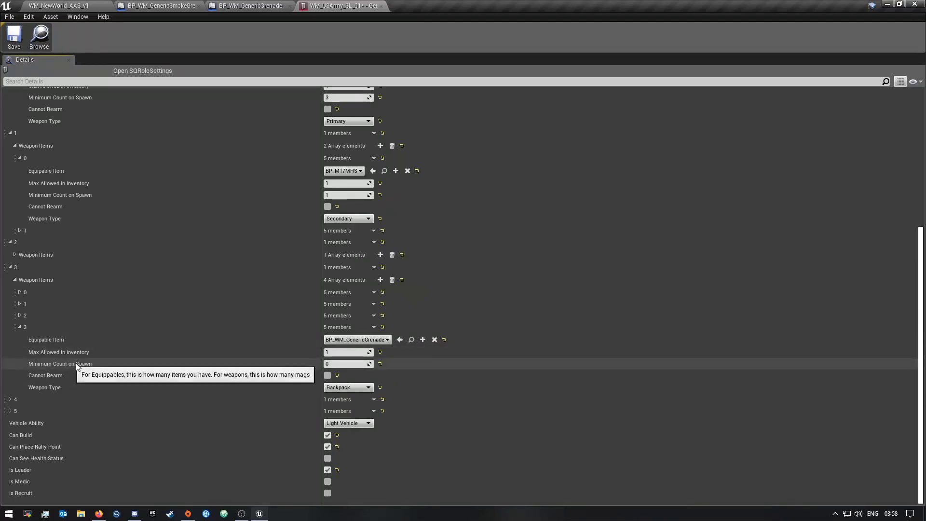
mouse_move(97, 370)
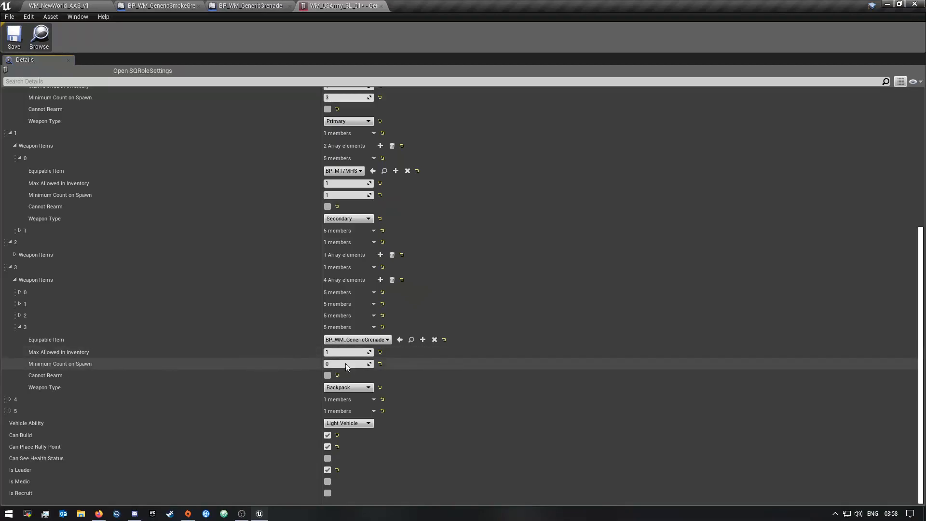
click(348, 352)
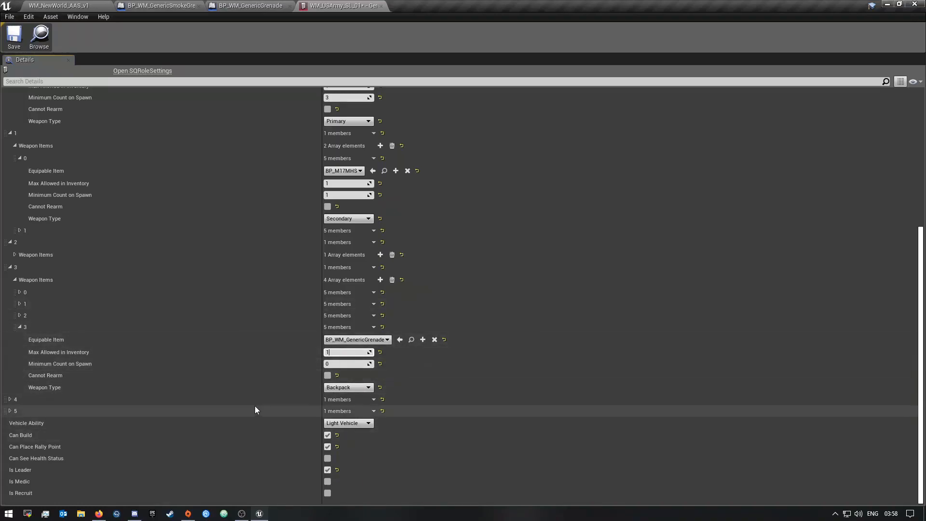
mouse_move(59, 375)
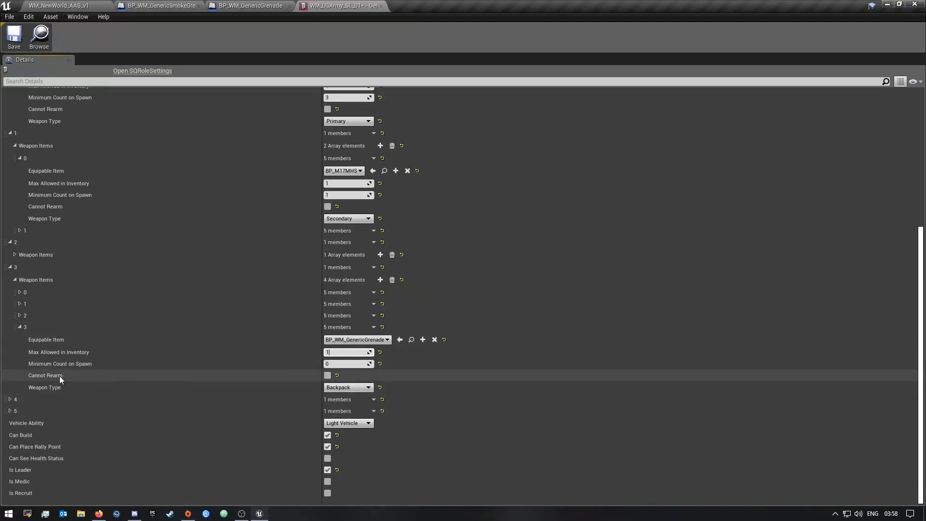
mouse_move(380, 280)
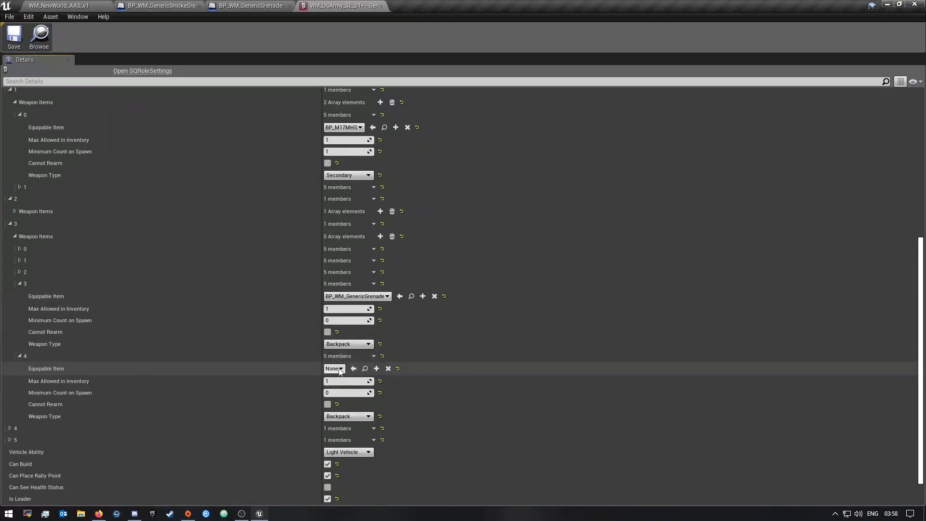
- Assign BP_WM_GenericSmokeGrenade (Backpack) to the new weapon item element and return to the level
click(333, 368)
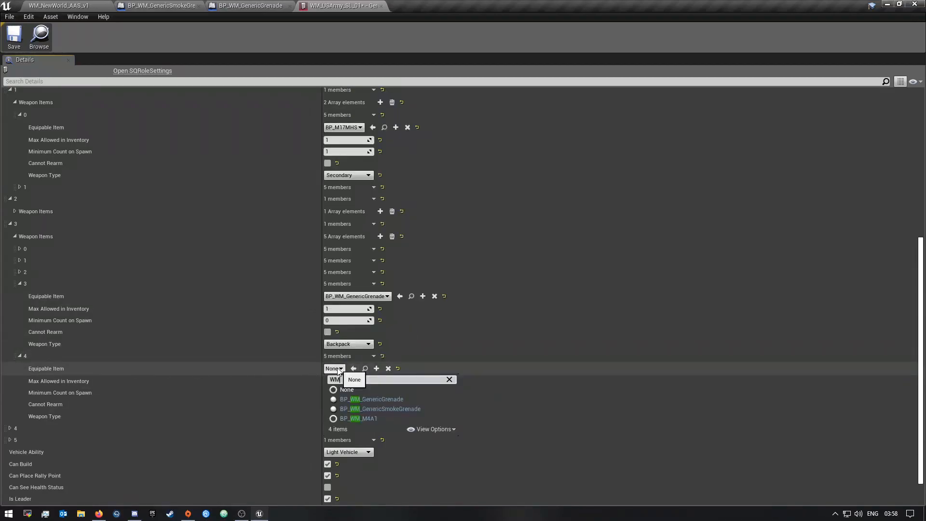
click(380, 409)
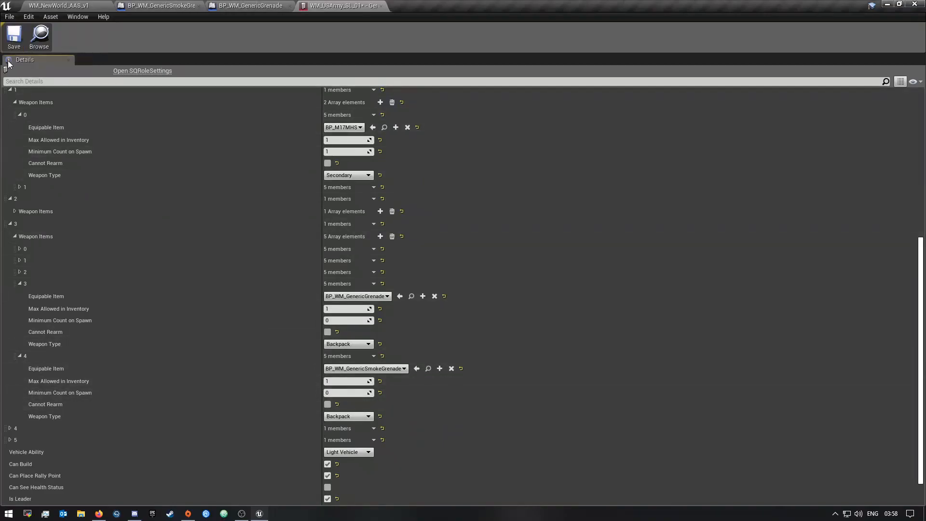
click(58, 6)
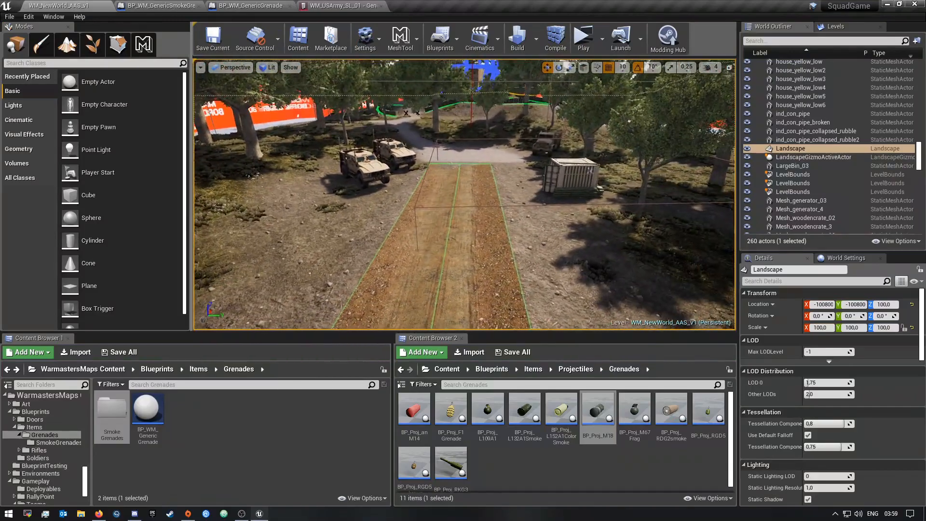
click(601, 40)
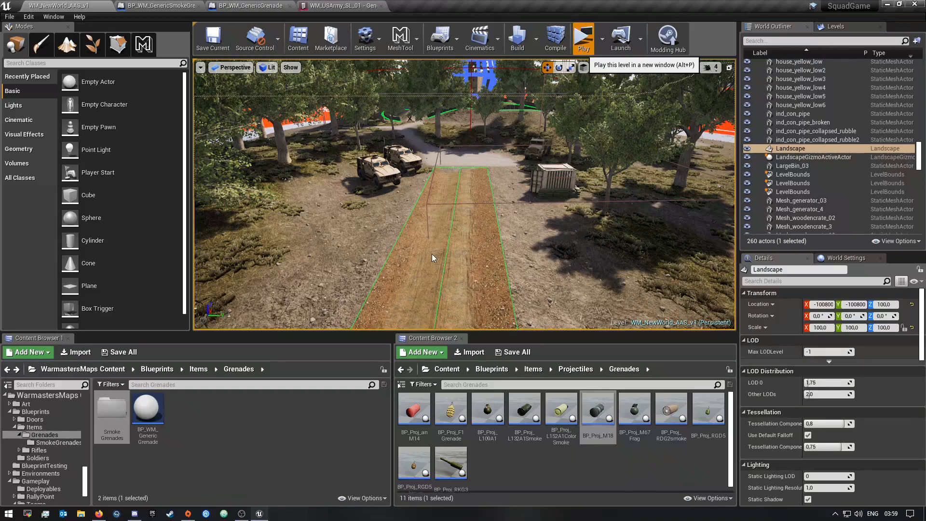
mouse_move(523, 284)
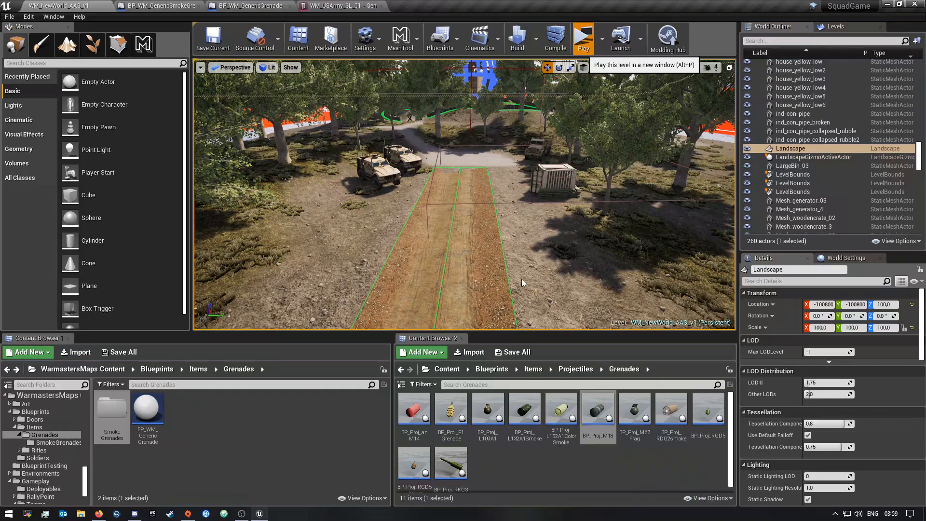
mouse_move(496, 220)
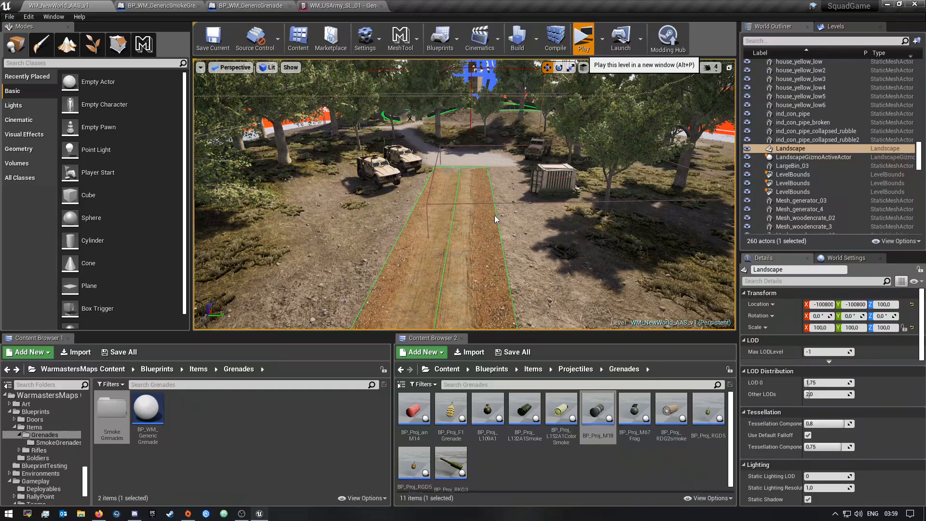
mouse_move(484, 210)
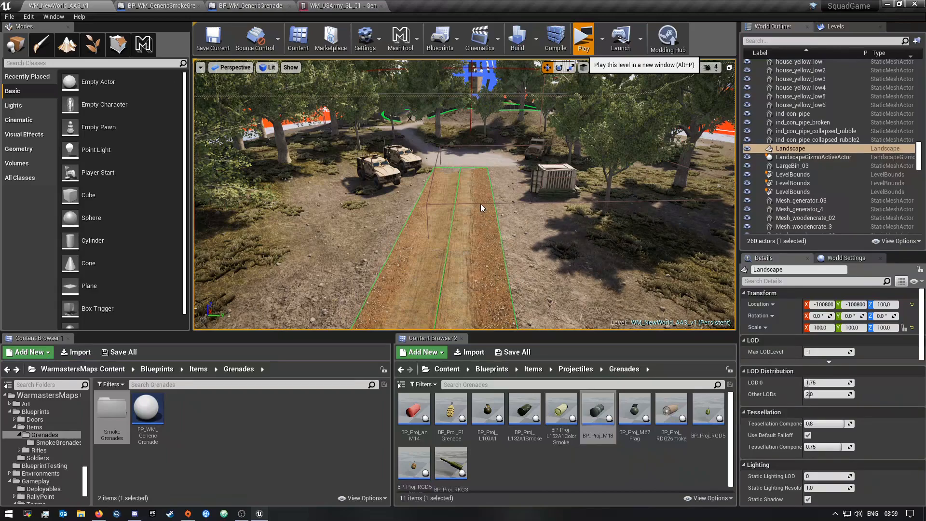
mouse_move(636, 188)
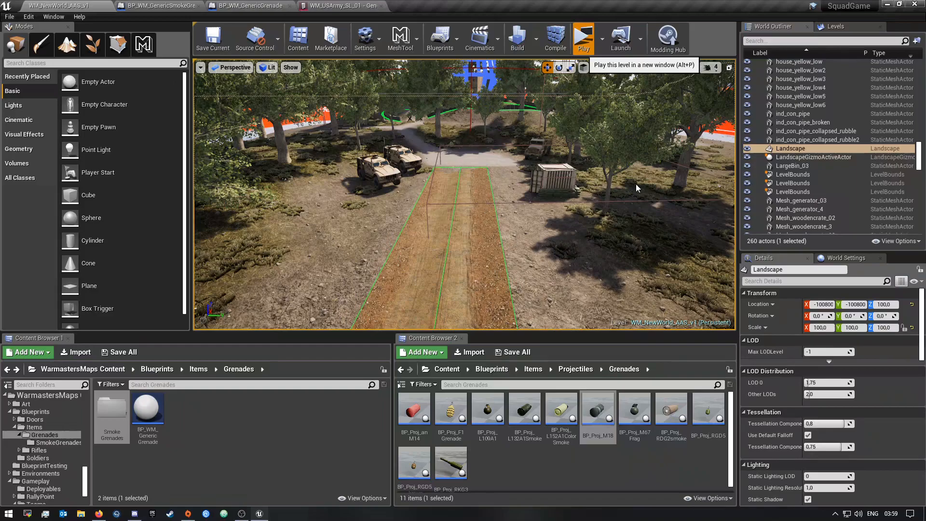
mouse_move(659, 193)
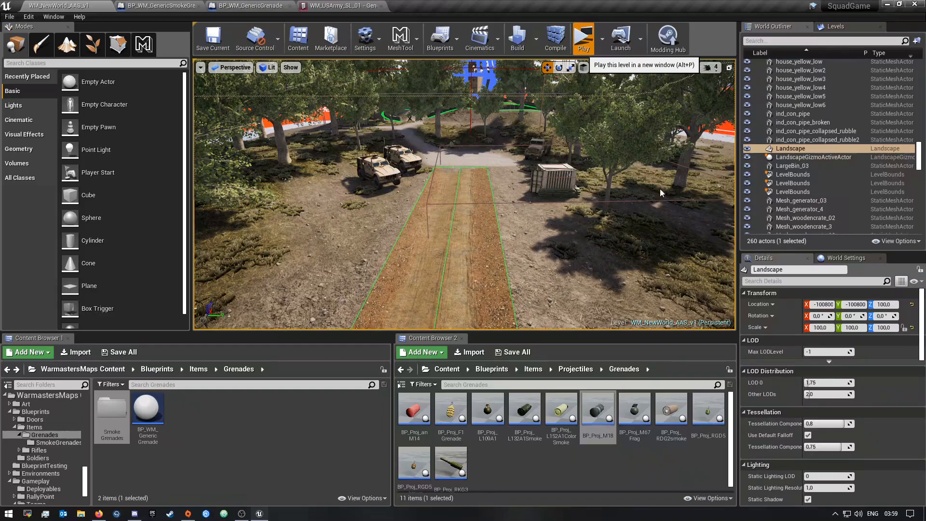
mouse_move(473, 253)
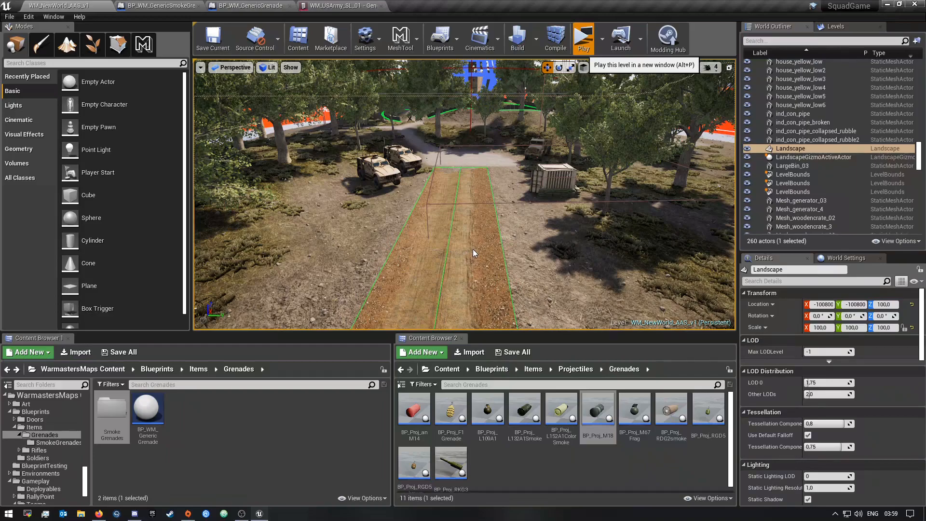
mouse_move(478, 247)
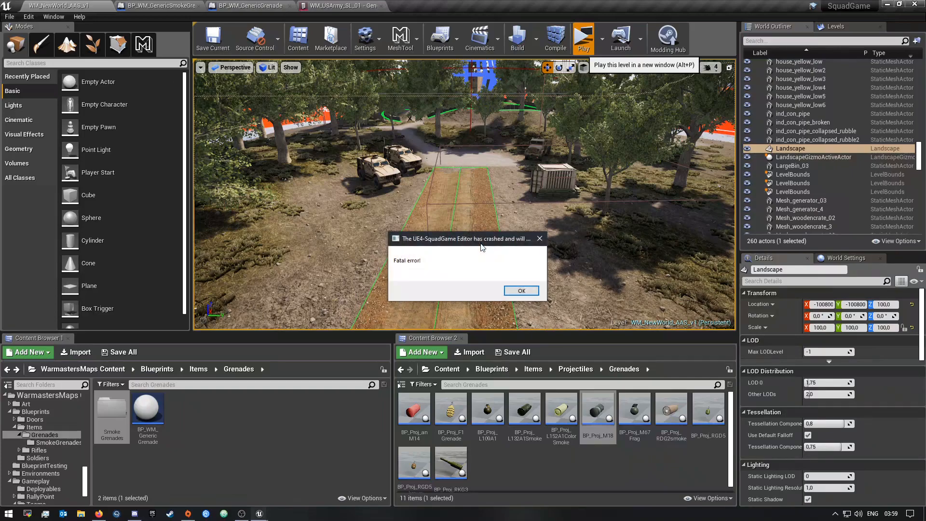
mouse_move(521, 244)
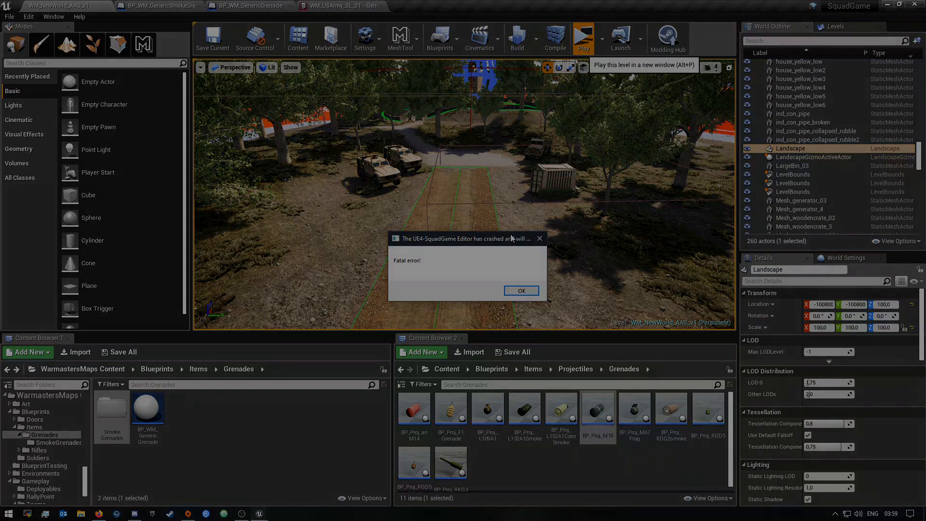
- Dismiss the fatal error dialog and reopen Tutorial_Gameplay, reviewing its world settings
click(520, 291)
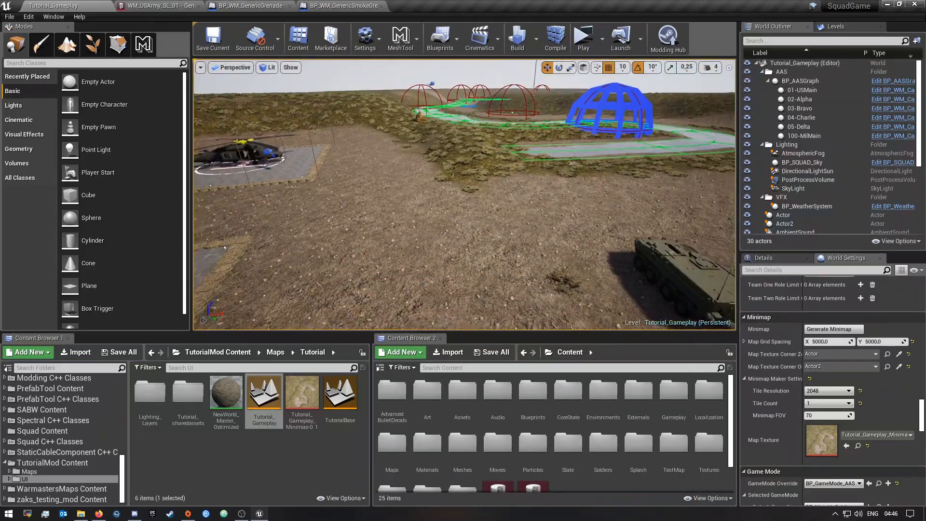
scroll(down, 3)
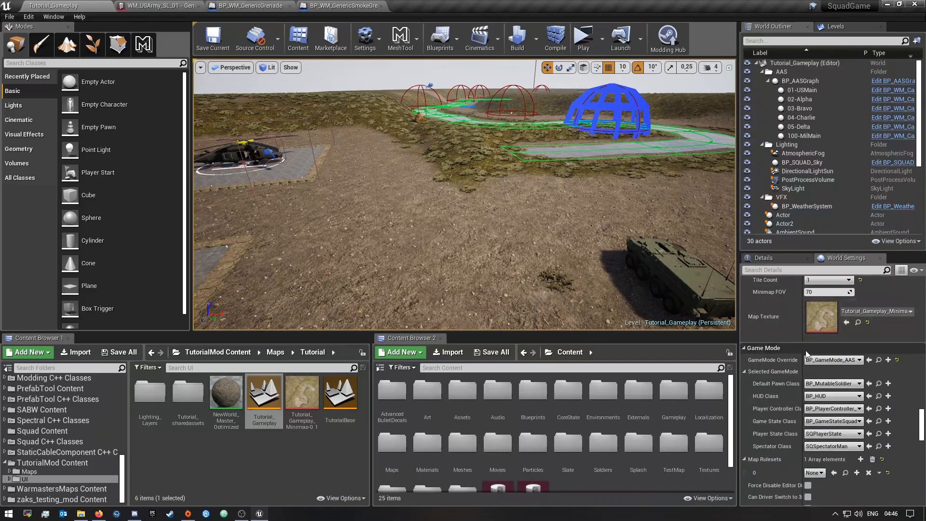
scroll(down, 3)
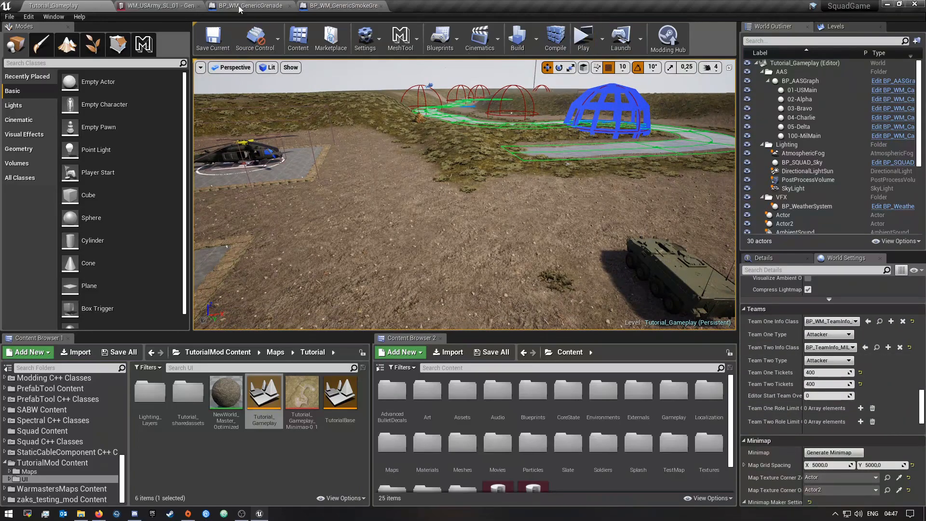
click(248, 5)
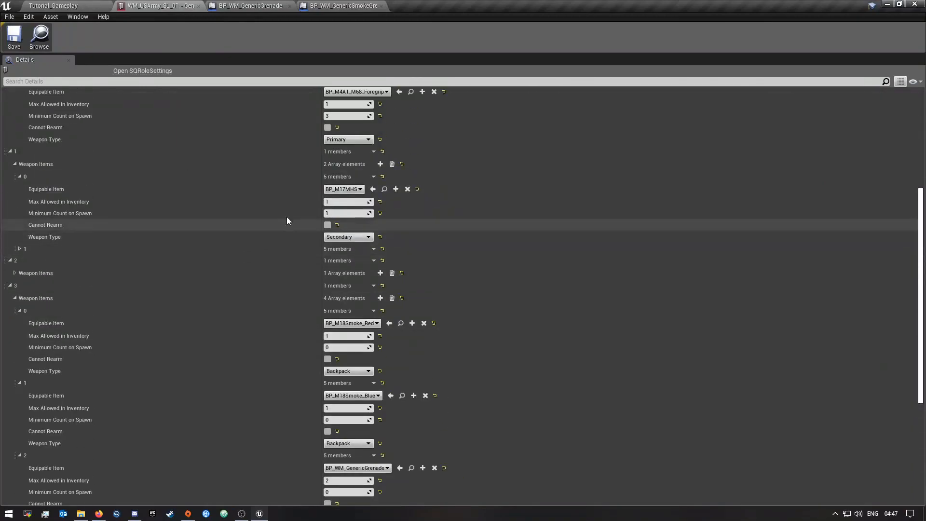
mouse_move(285, 180)
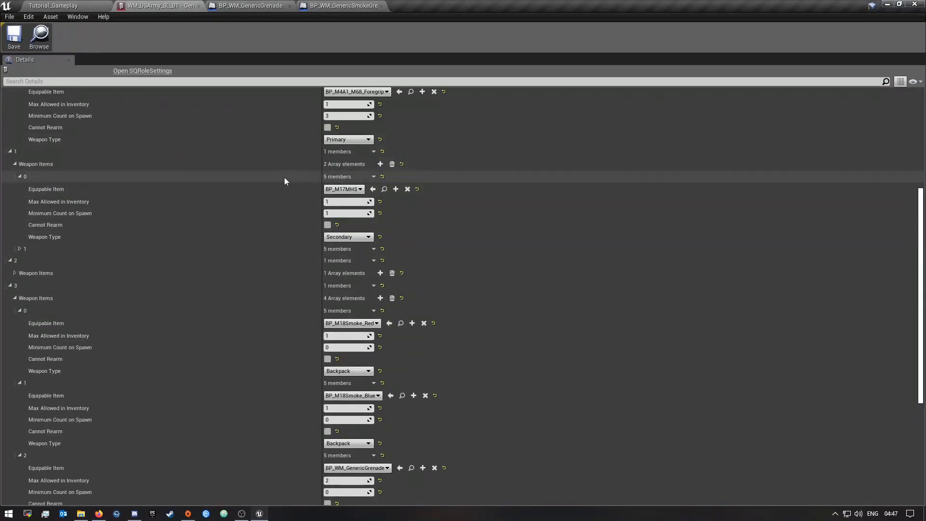
scroll(up, 3)
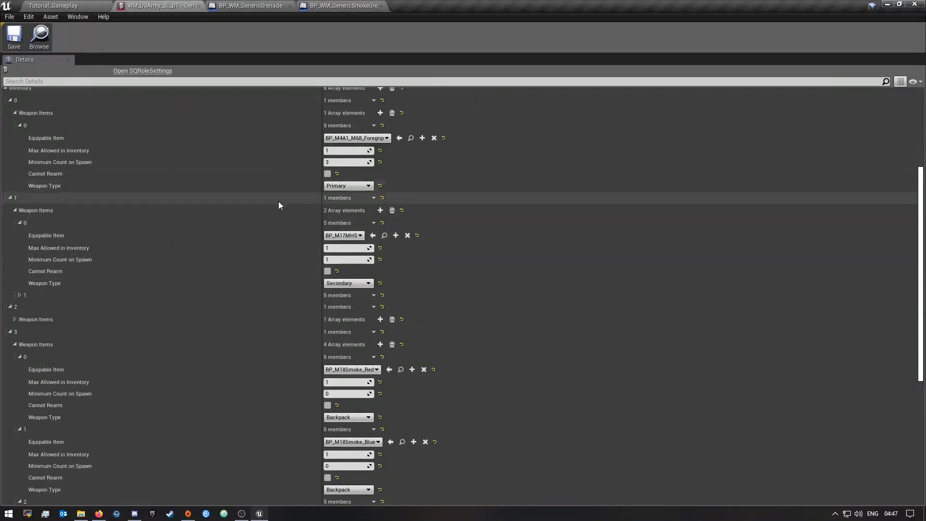
scroll(up, 3)
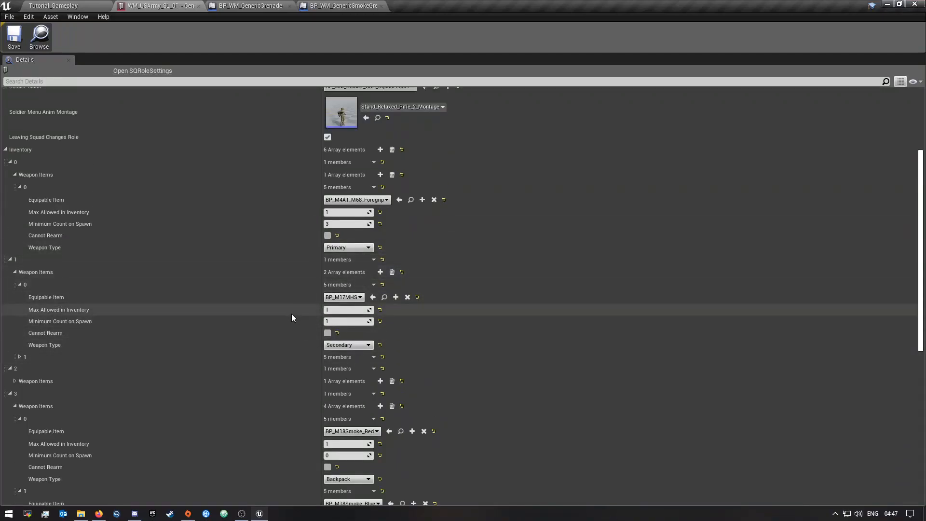
scroll(down, 3)
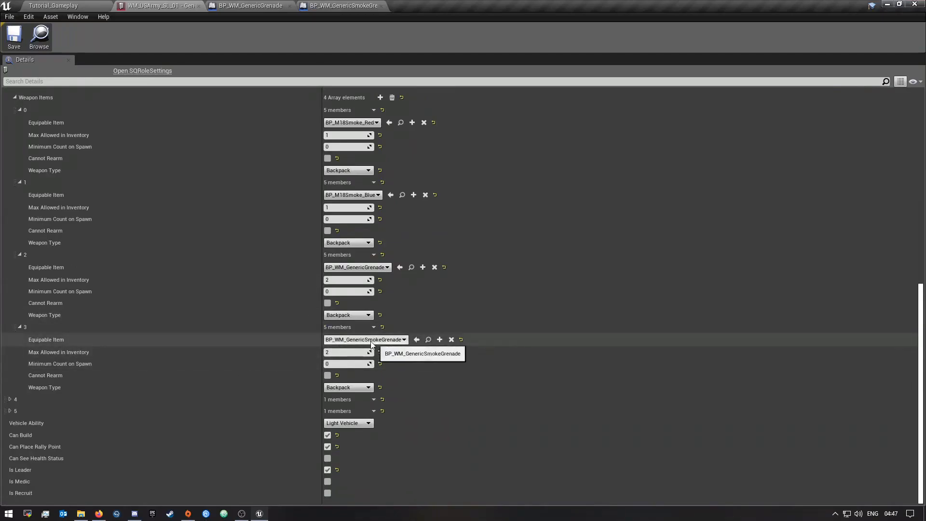
mouse_move(302, 217)
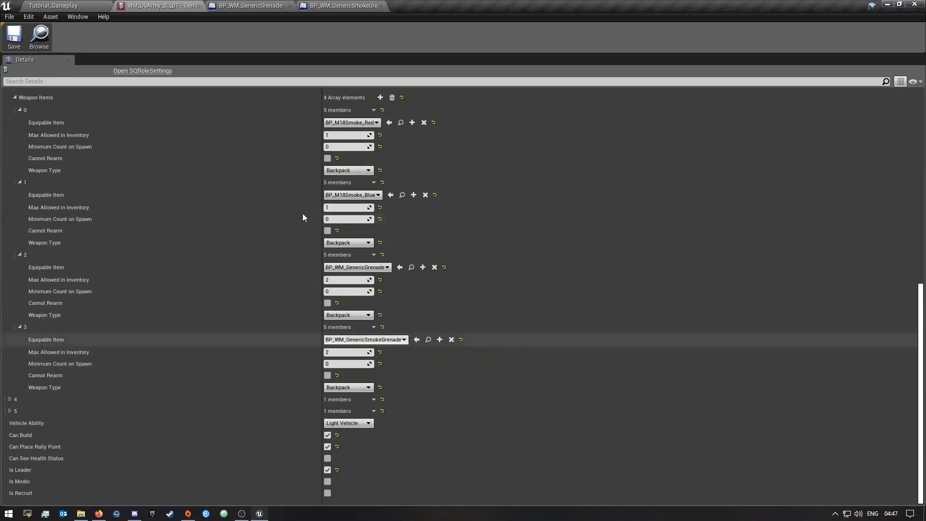
click(53, 6)
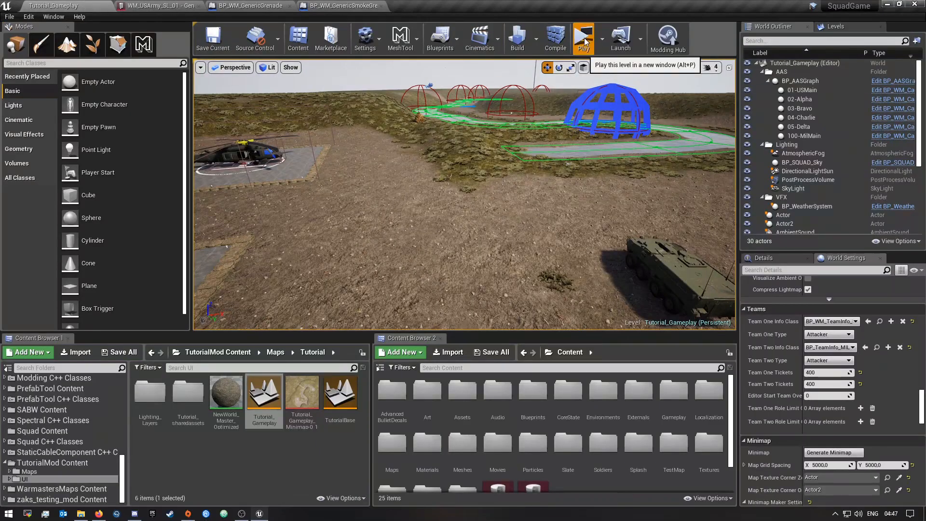
- Start Play-in-Editor, create a squad and spawn at main base as squad leader
click(582, 36)
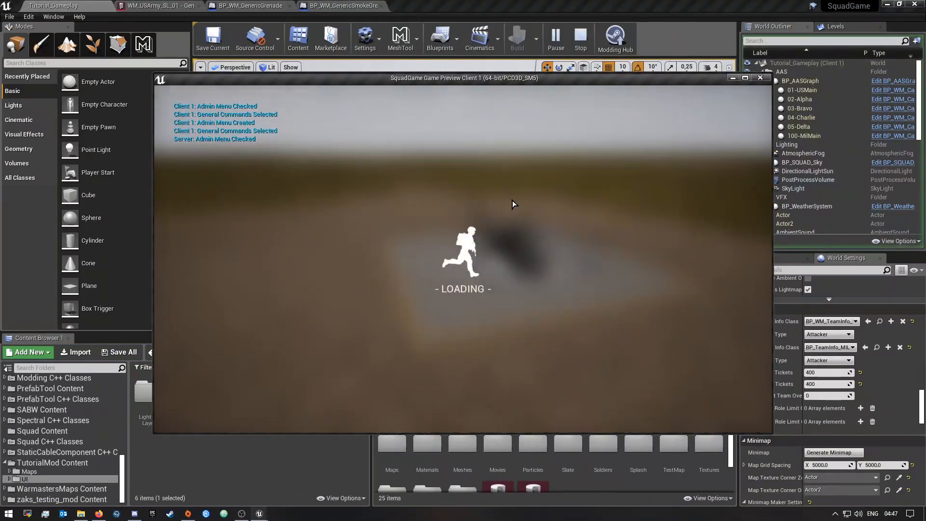
mouse_move(561, 238)
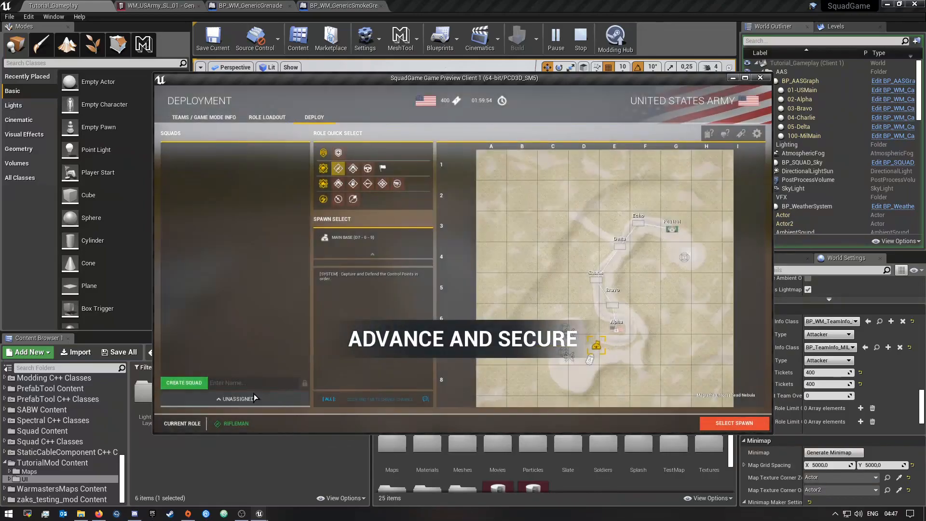
click(183, 382)
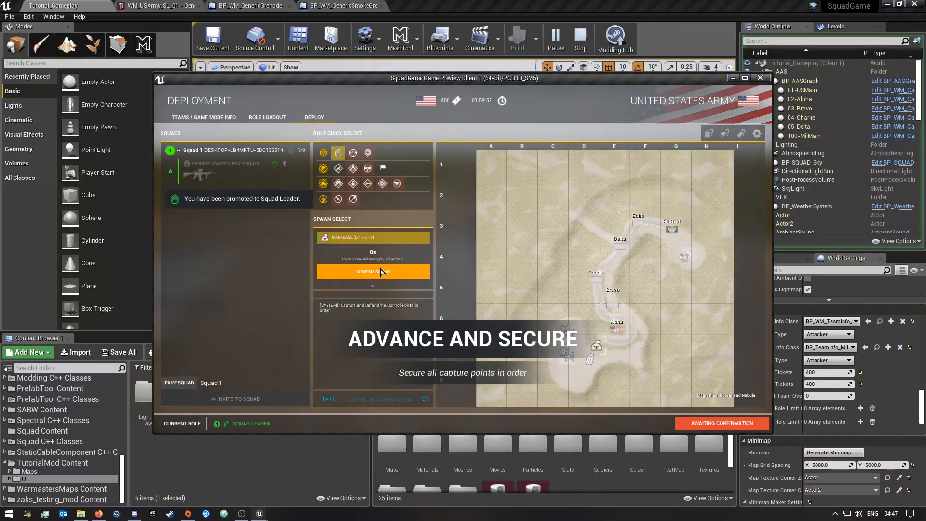
click(373, 271)
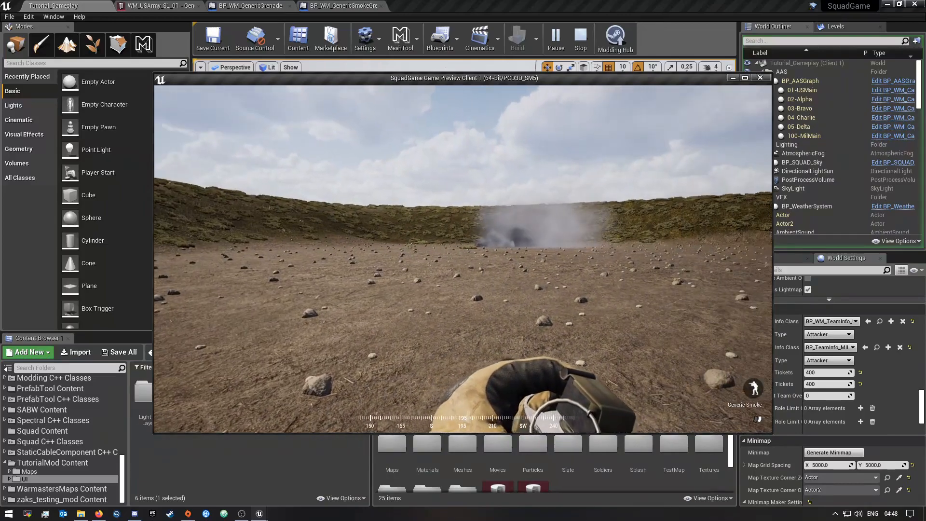
- End the play session after throwing the Generic Smoke and close the Message Log
click(579, 37)
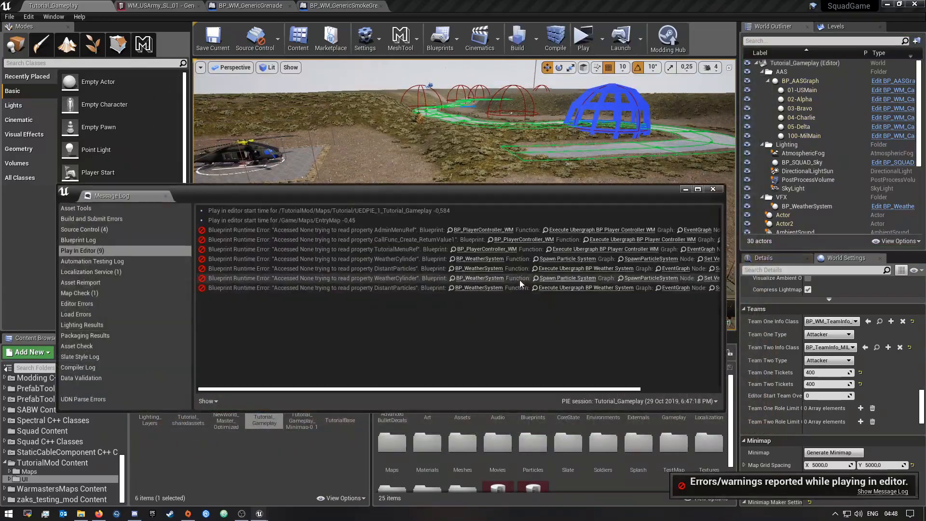
click(713, 189)
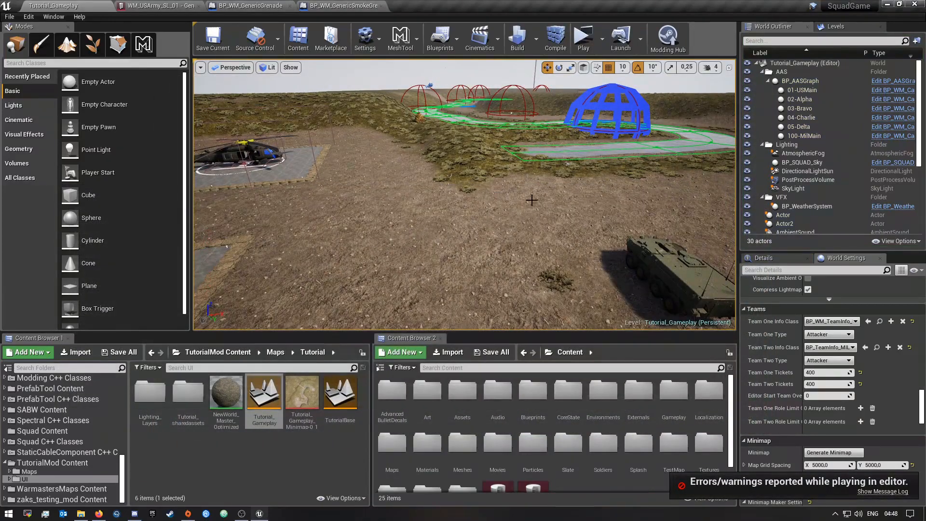